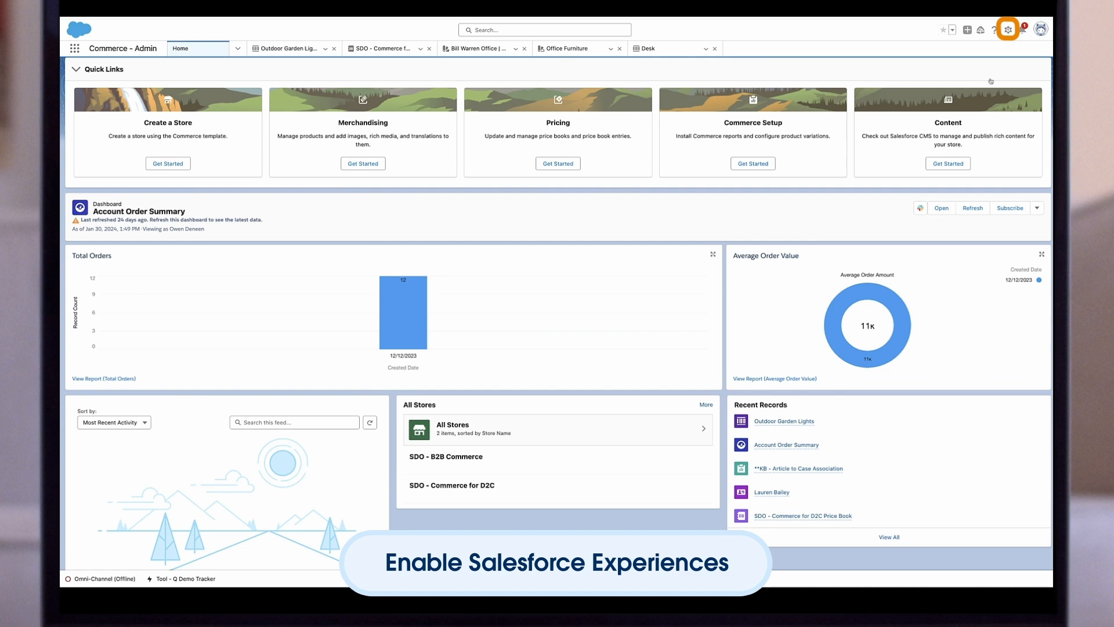
Go to Setup and search 'digital' to reach Digital Experiences Settings.
{"action": "left_click", "coordinate": [1007, 30]}
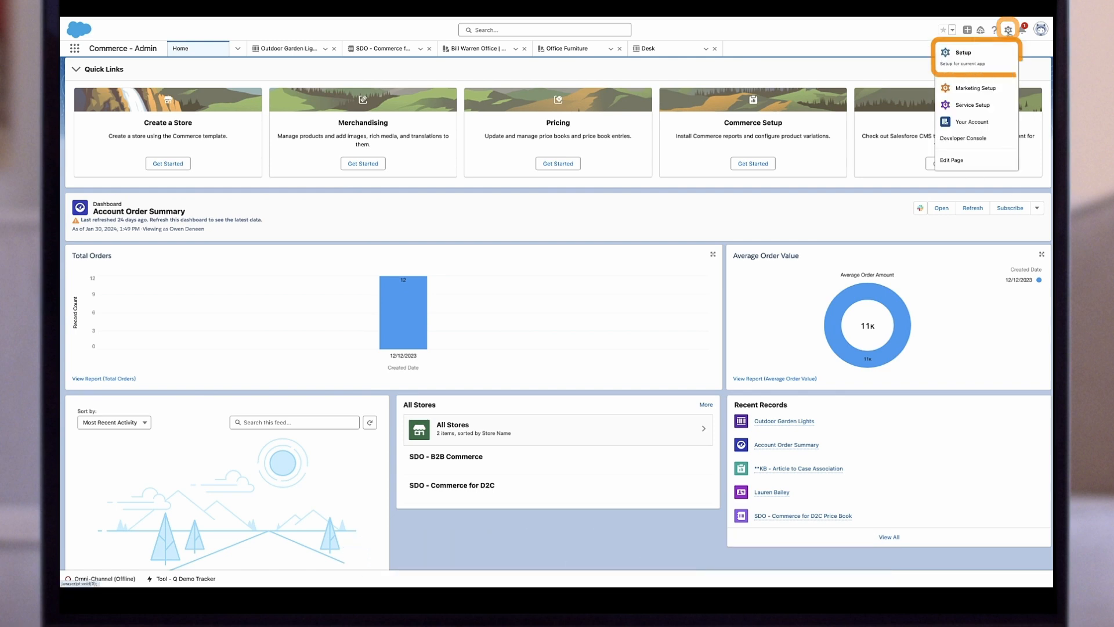
{"action": "left_click", "coordinate": [961, 52]}
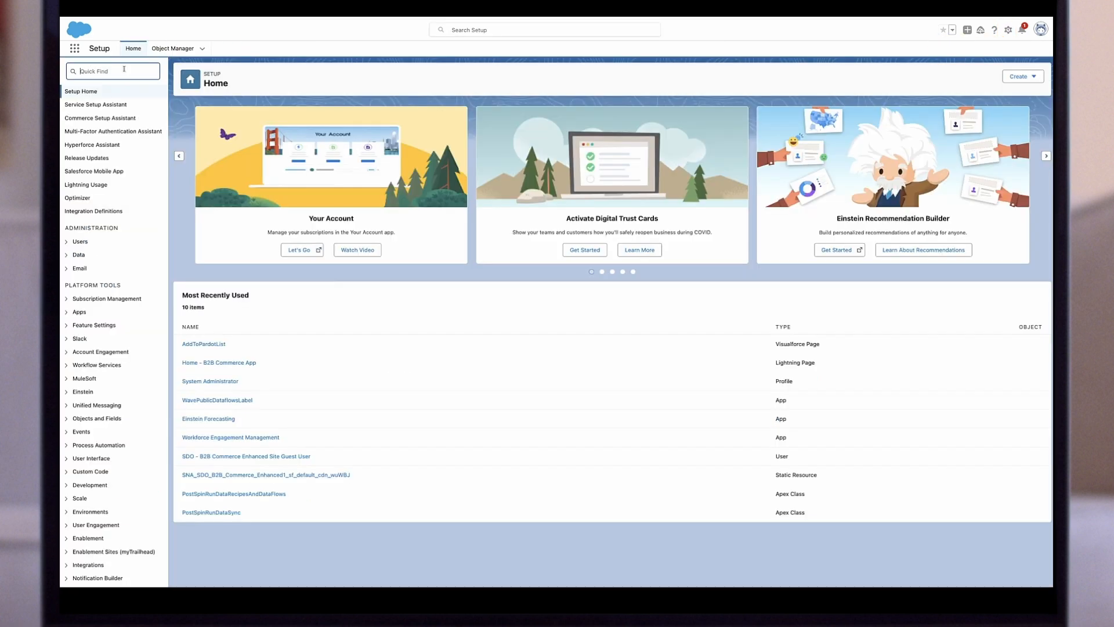
{"action": "left_click", "coordinate": [112, 70]}
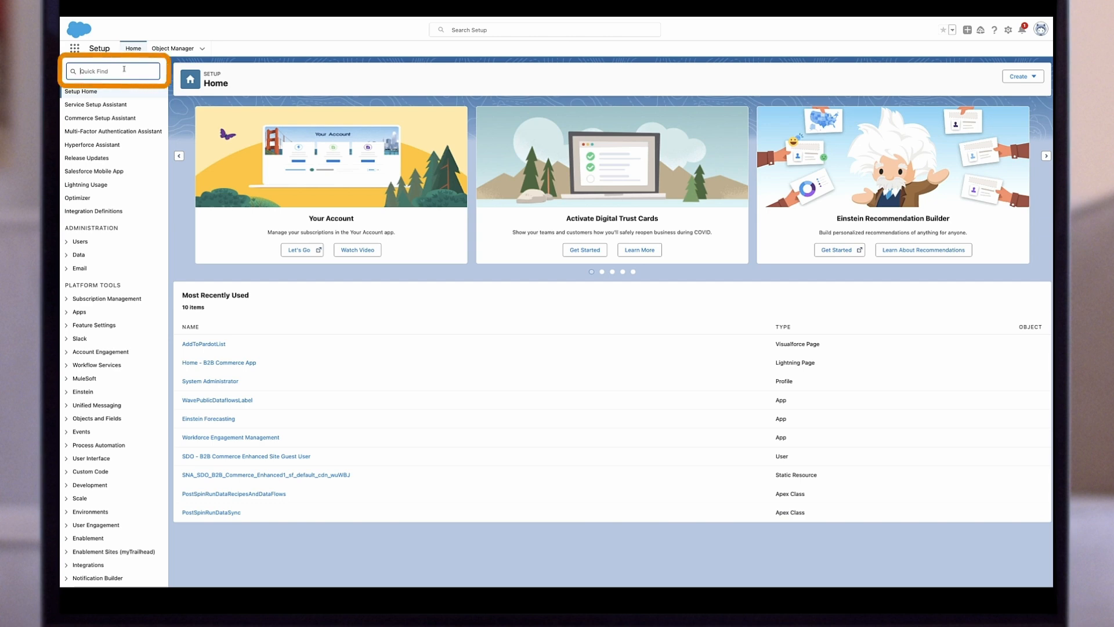
{"action": "type", "text": "digital"}
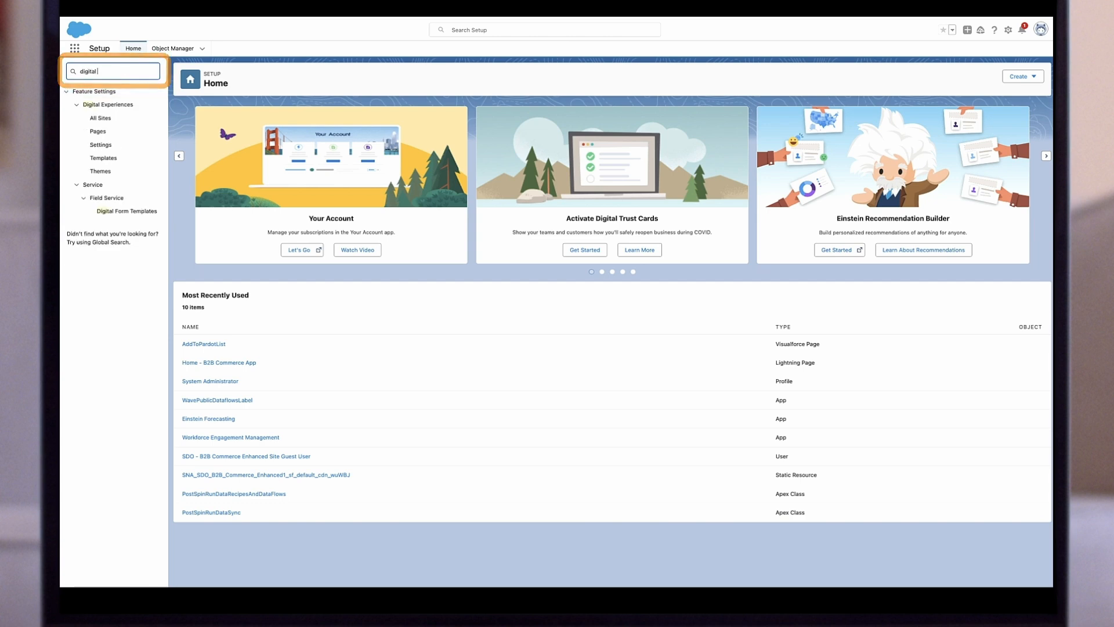
{"action": "left_click", "coordinate": [101, 145]}
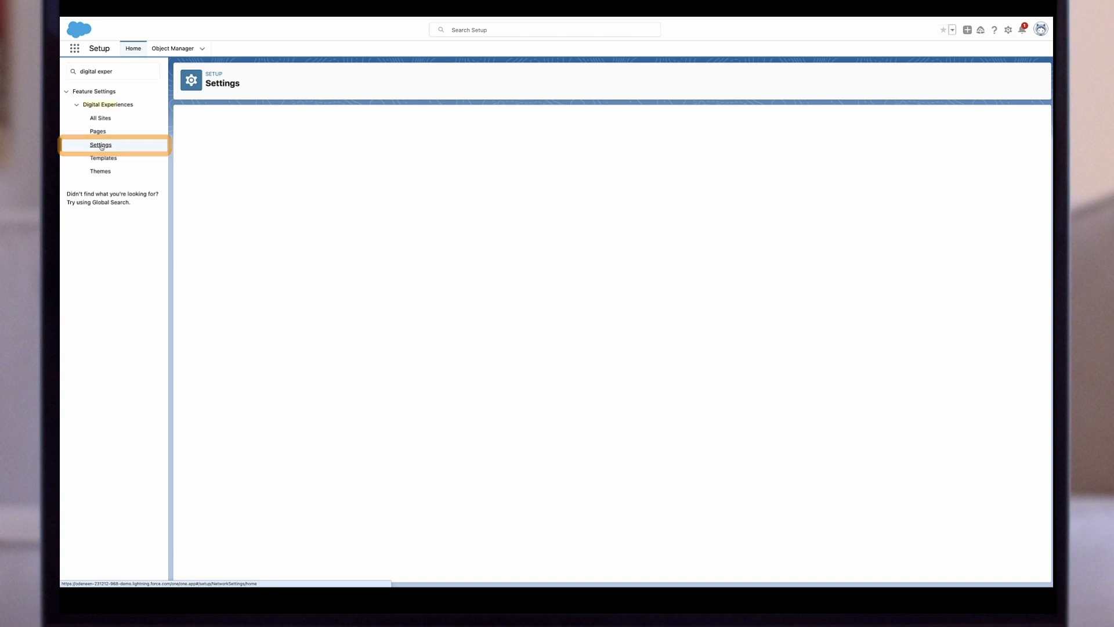
Enable Experience Workspaces and allow standard external profiles for self-registration and login.
{"action": "left_click", "coordinate": [101, 145]}
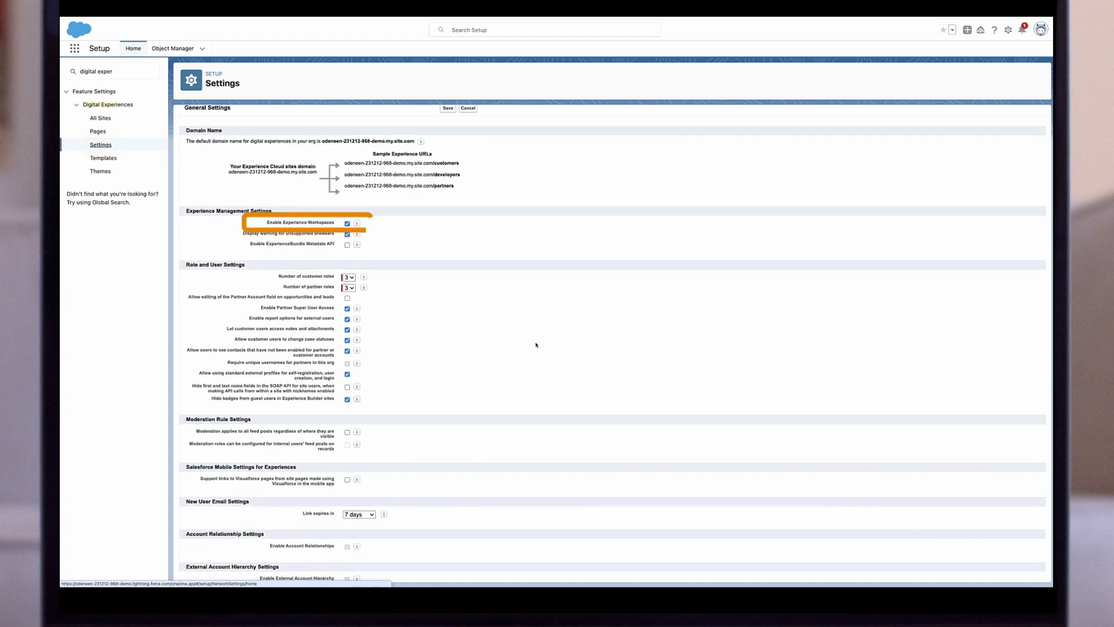
{"action": "scroll", "scroll_direction": "down", "scroll_amount": 3}
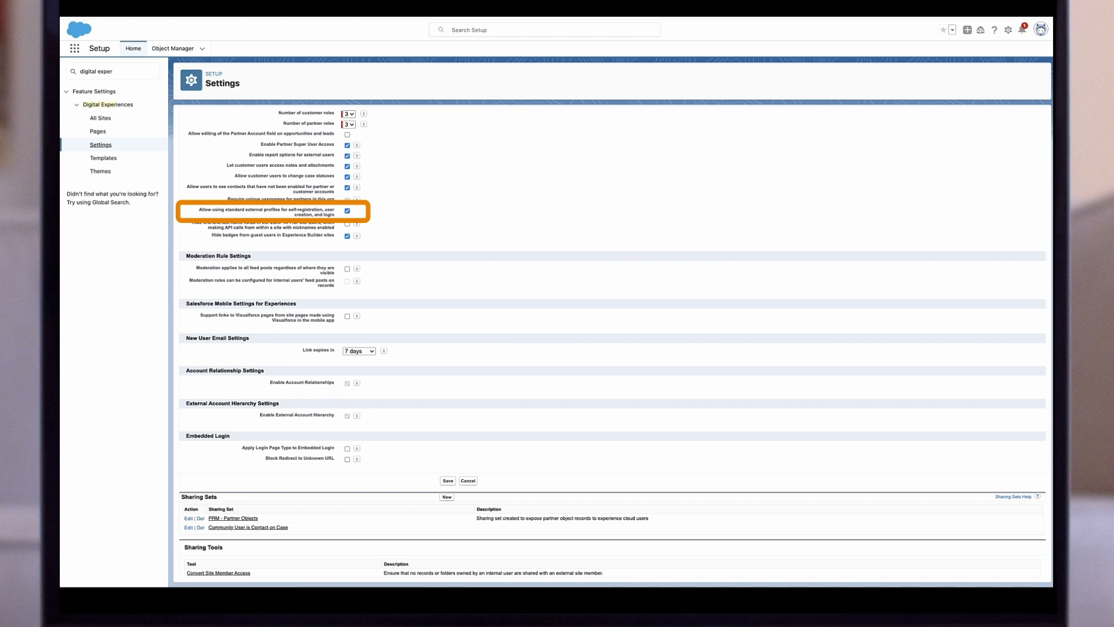
{"action": "left_click", "coordinate": [347, 210]}
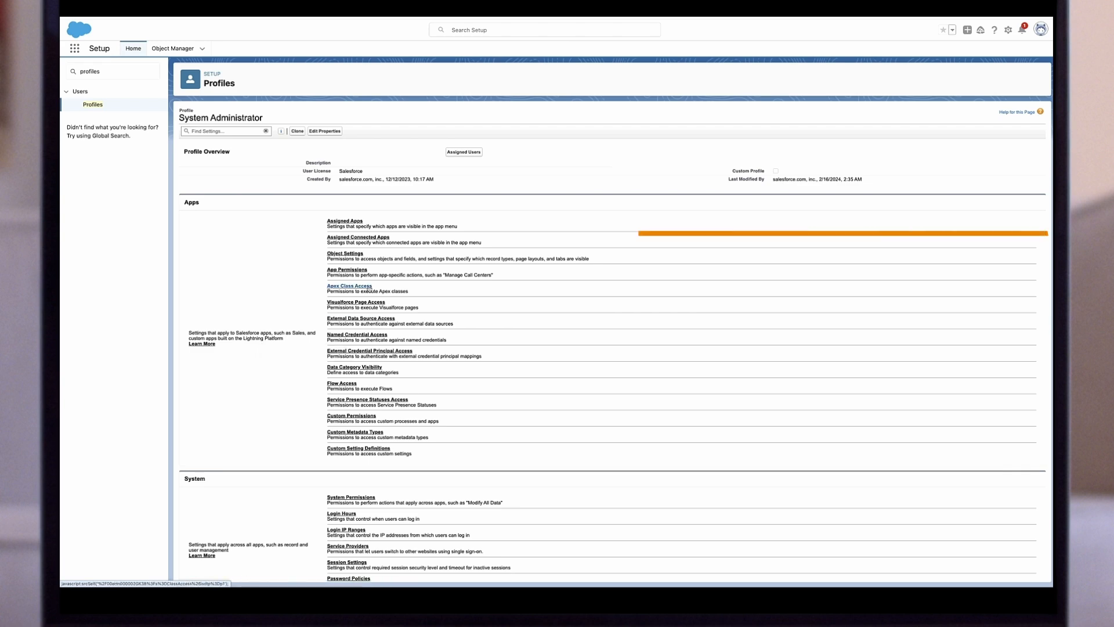
Review System Administrator's assigned apps, then reopen that profile for its object settings.
{"action": "left_click", "coordinate": [344, 221]}
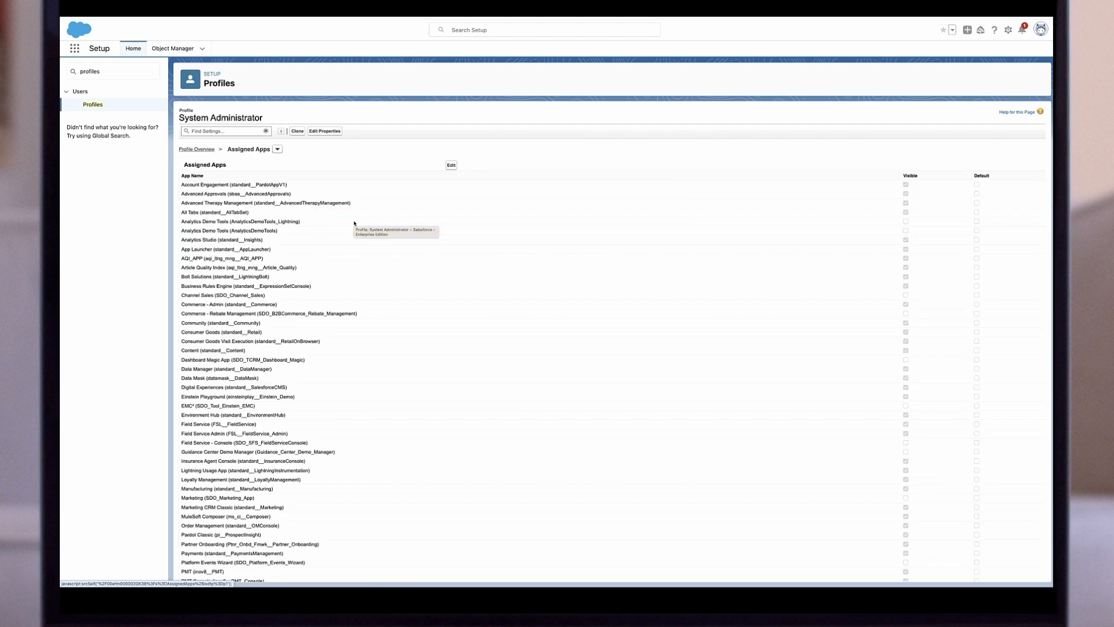
{"action": "mouse_move", "coordinate": [330, 357]}
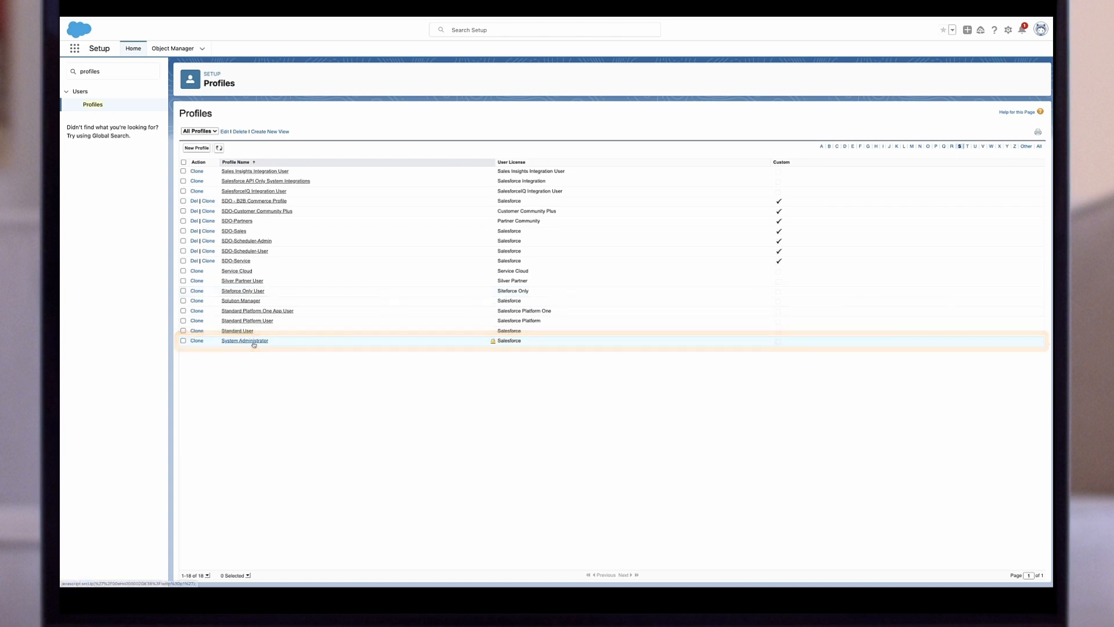
{"action": "left_click", "coordinate": [244, 341]}
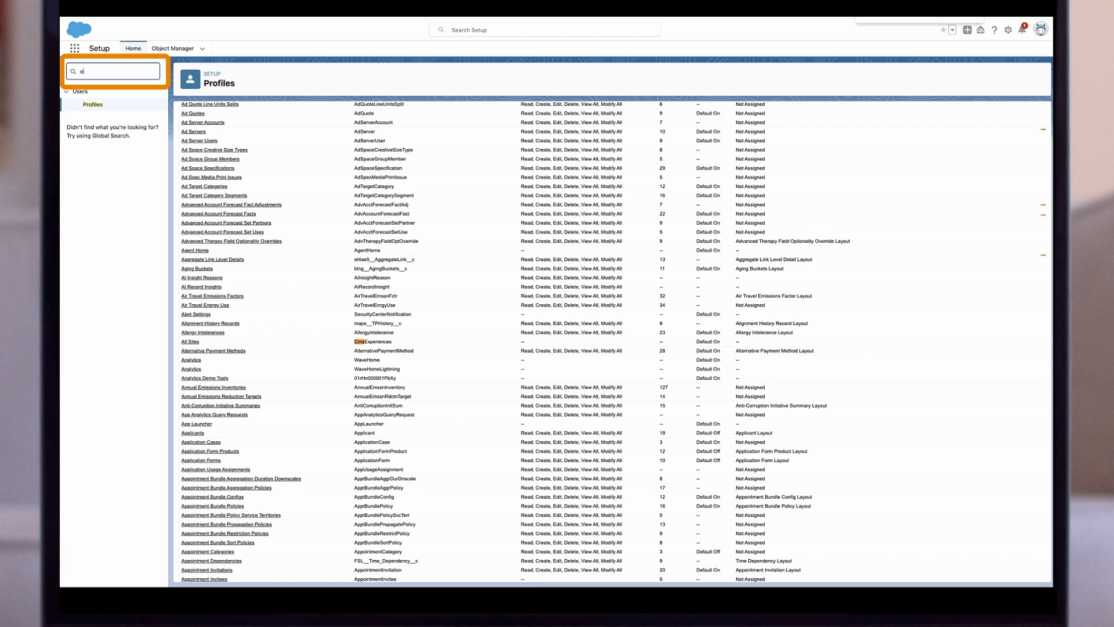
Open Order Settings from Quick Find to review enabled order options.
{"action": "type", "text": "order settings"}
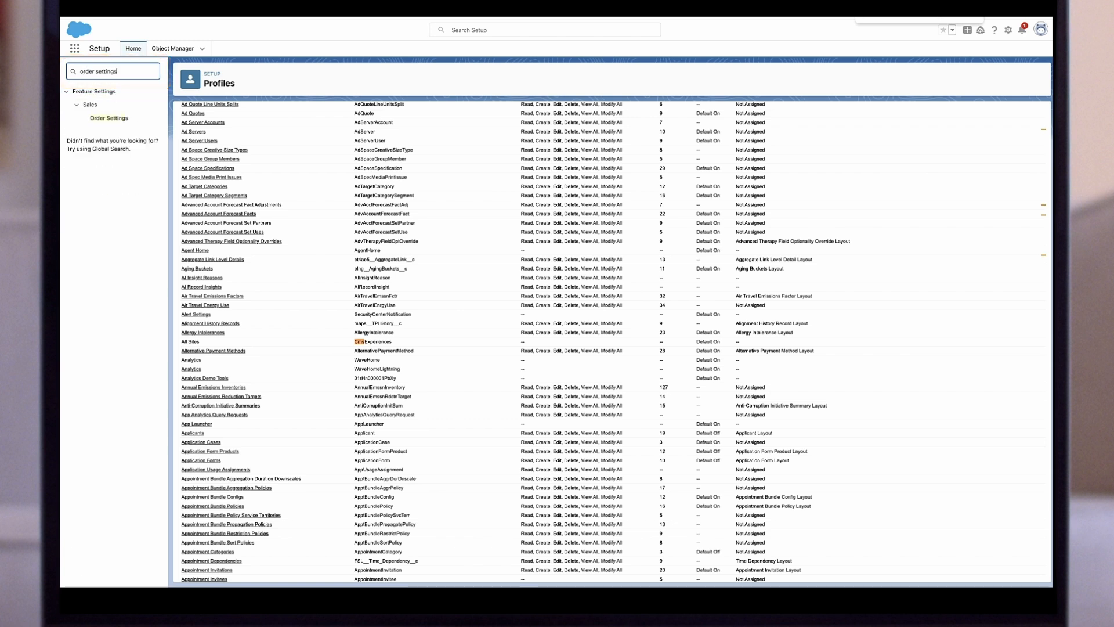
{"action": "left_click", "coordinate": [109, 118]}
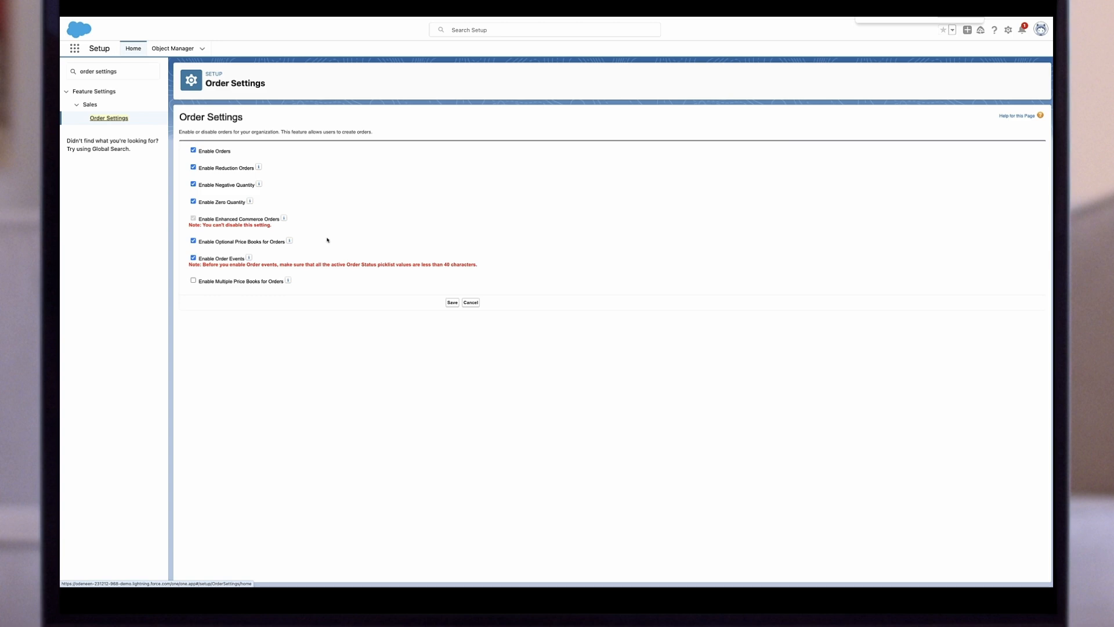
{"action": "type", "text": "sha settings"}
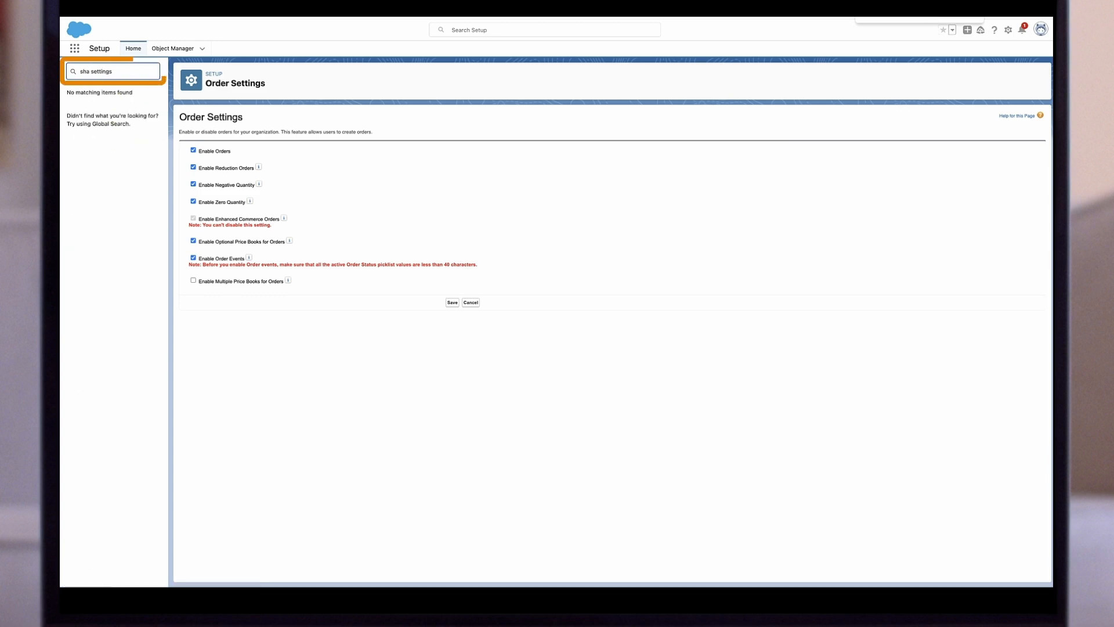
Open Security > Sharing Settings via Quick Find to review organization-wide defaults.
{"action": "type", "text": "sharing settings"}
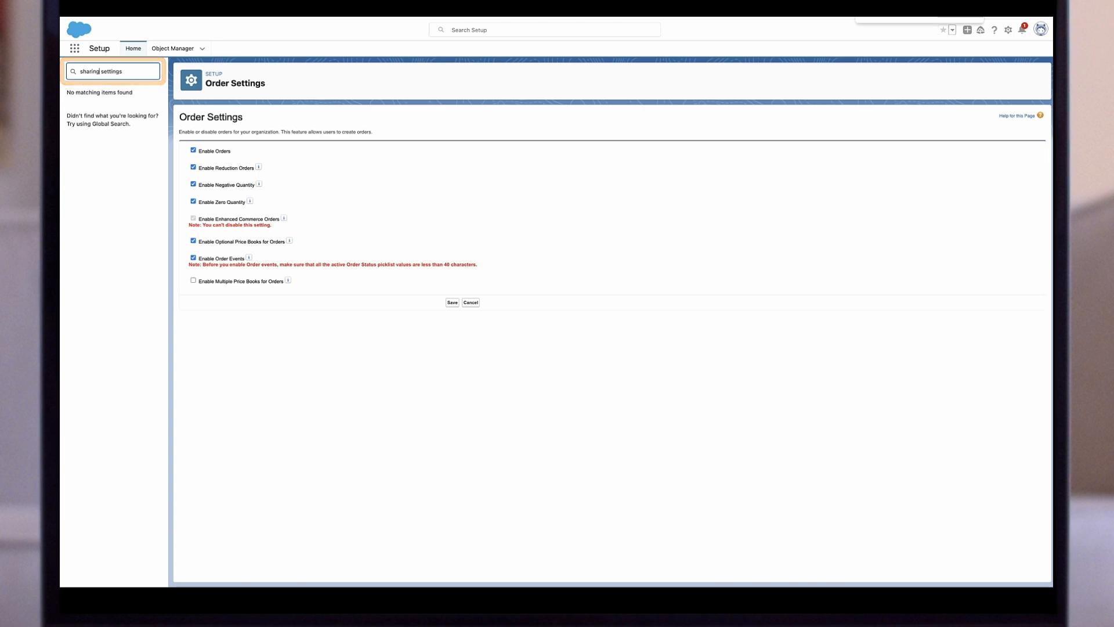
{"action": "left_click", "coordinate": [104, 105]}
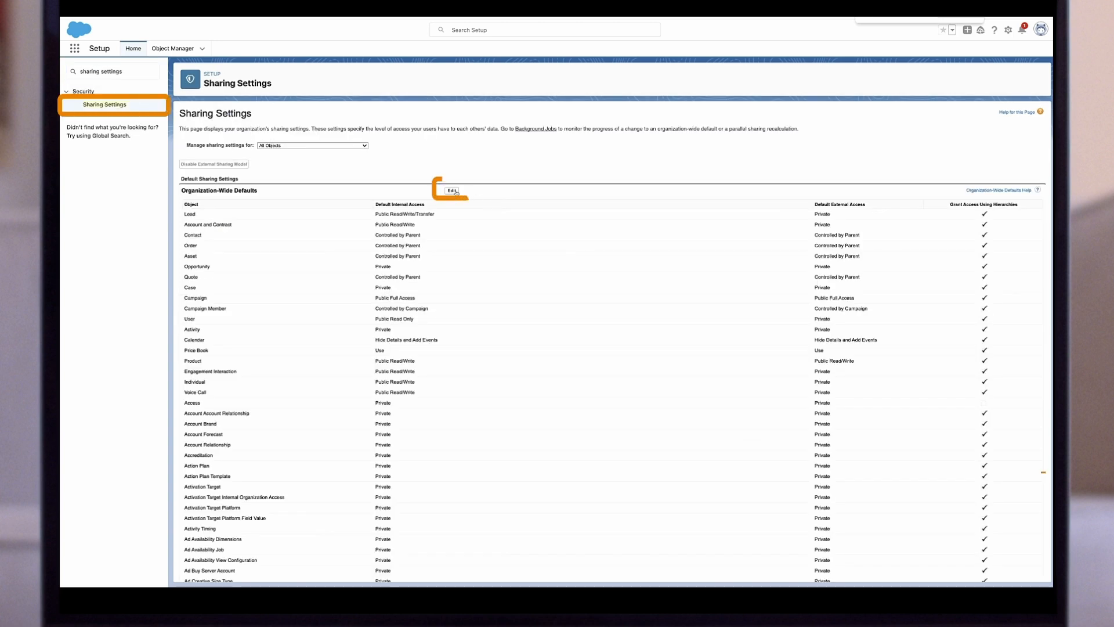
{"action": "mouse_move", "coordinate": [451, 190]}
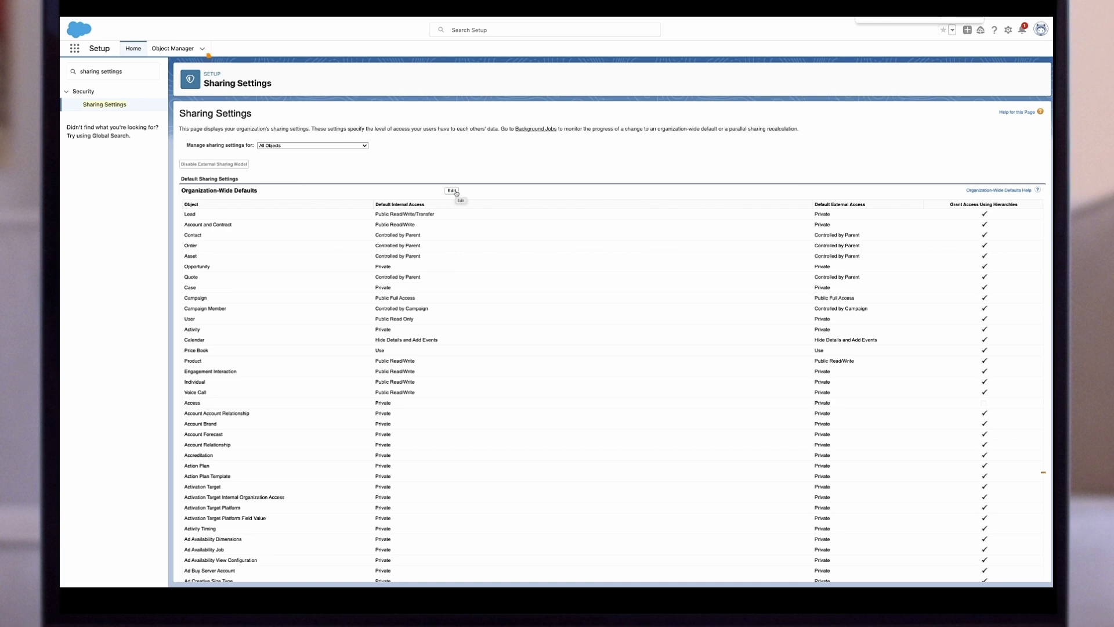
Find the Product object in Object Manager and open its Product Layout.
{"action": "left_click", "coordinate": [172, 48]}
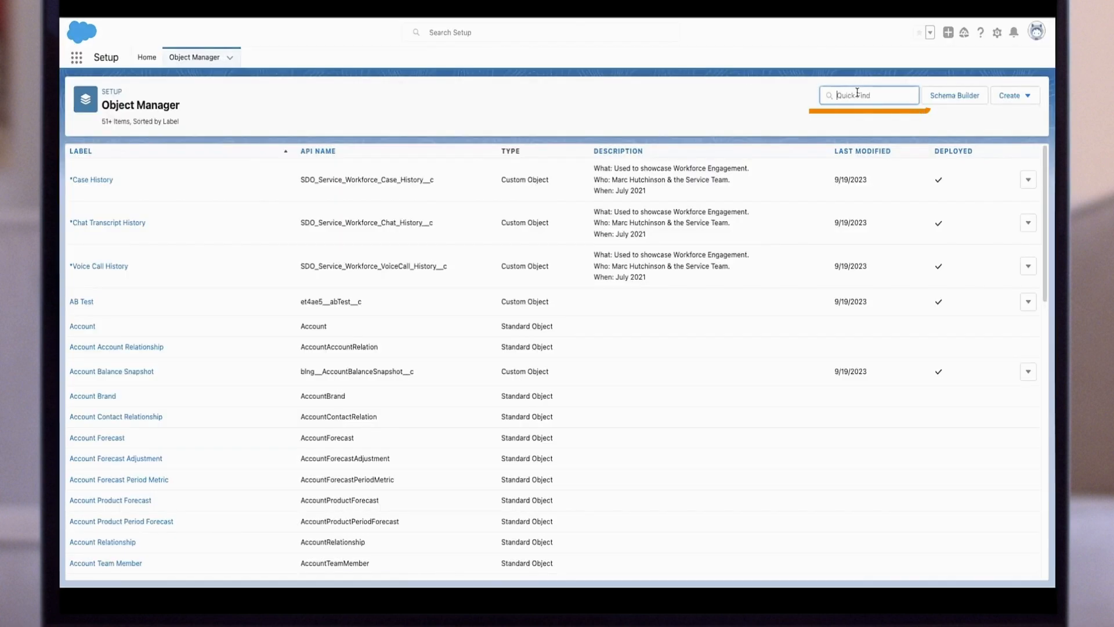
{"action": "type", "text": "product"}
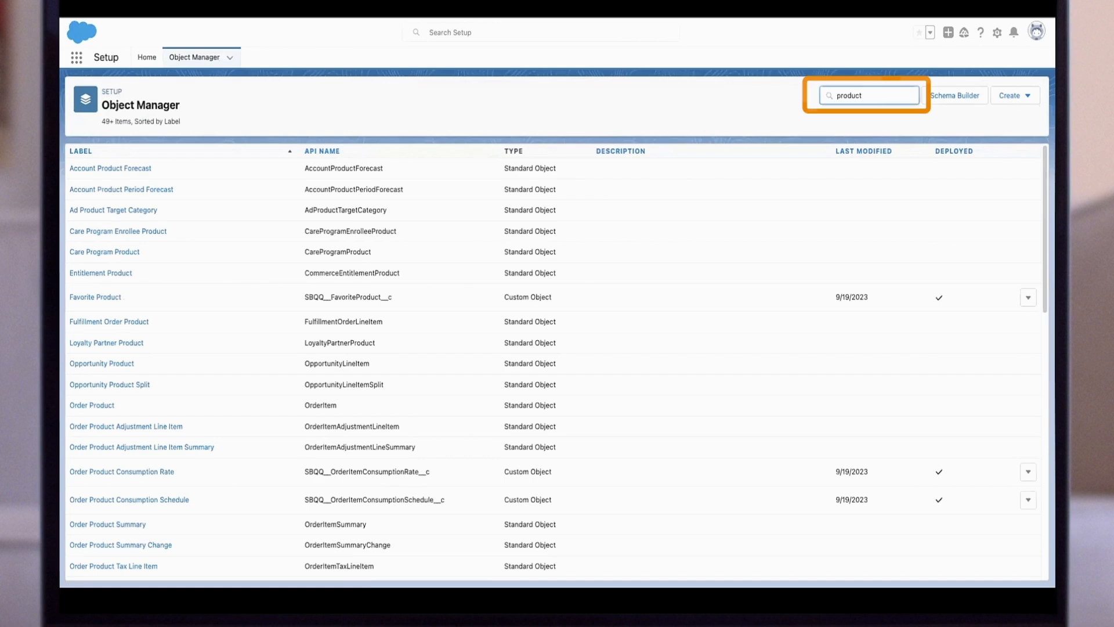
{"action": "scroll", "scroll_direction": "down", "scroll_amount": 3}
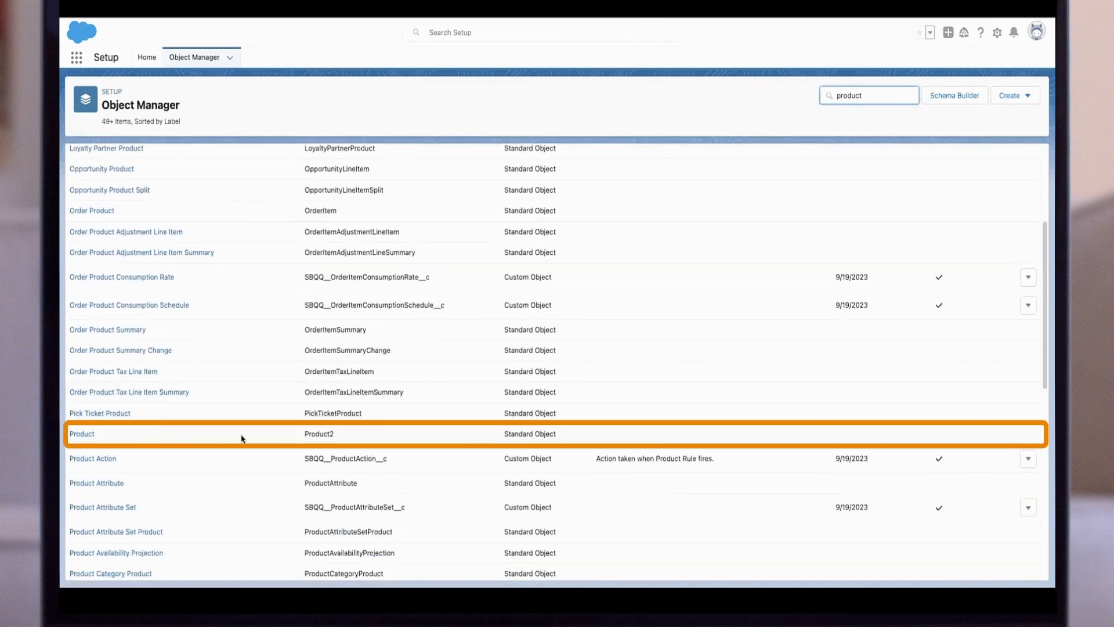
{"action": "left_click", "coordinate": [82, 434]}
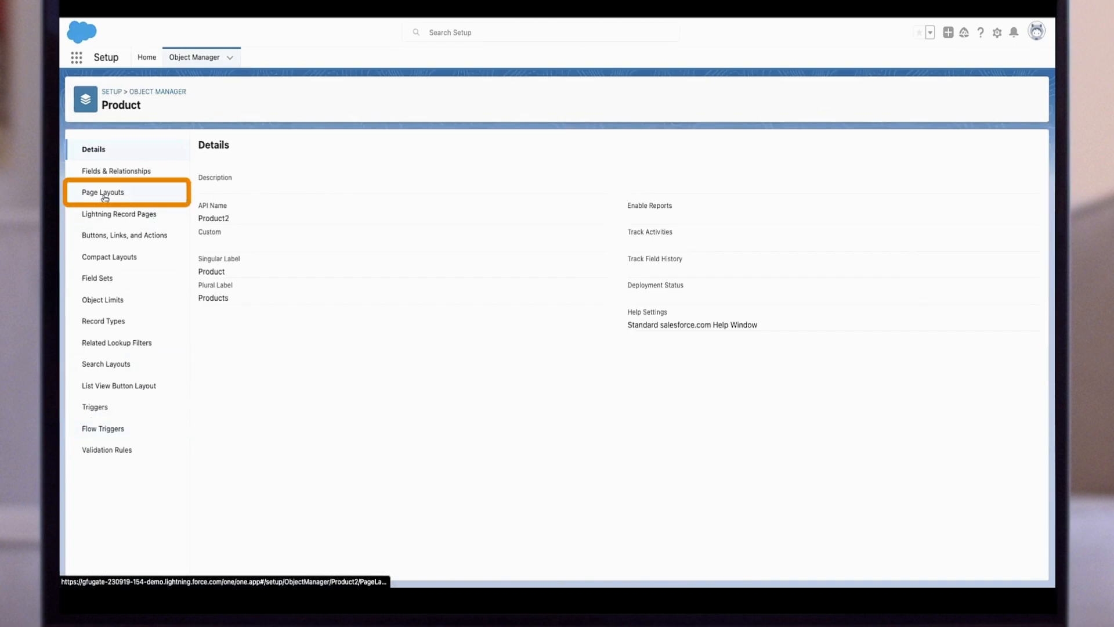
{"action": "left_click", "coordinate": [102, 192]}
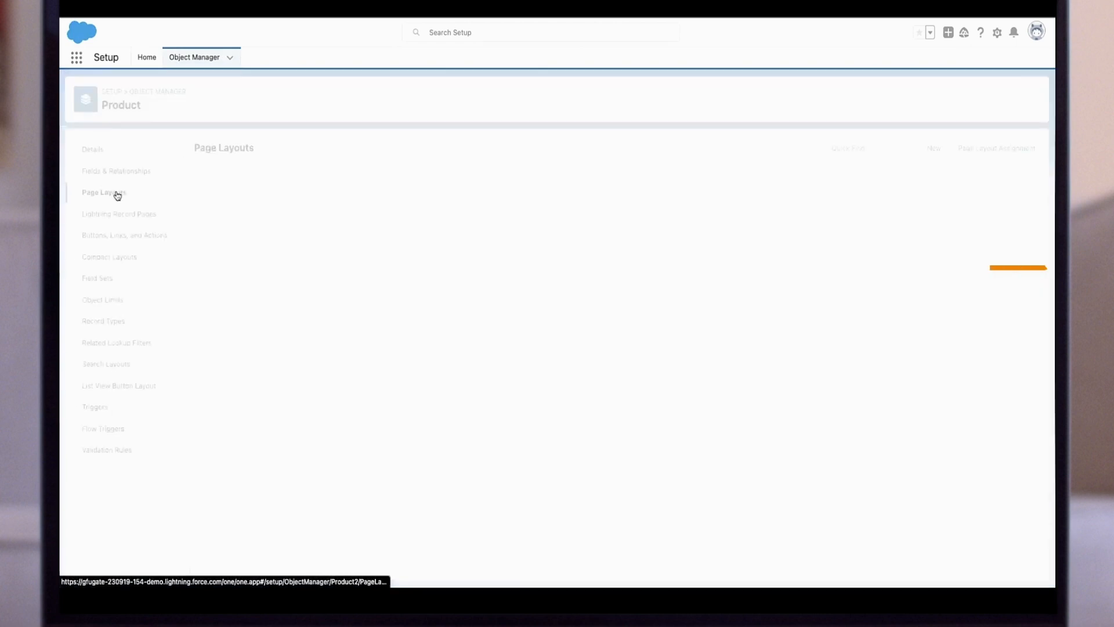
{"action": "left_click", "coordinate": [103, 192]}
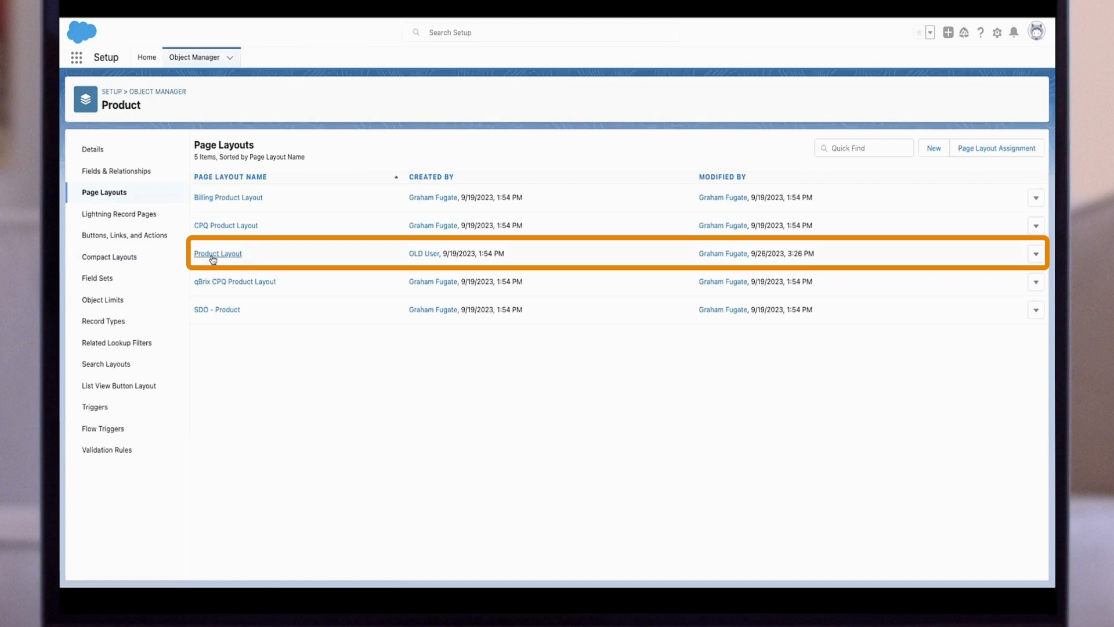
{"action": "left_click", "coordinate": [217, 253]}
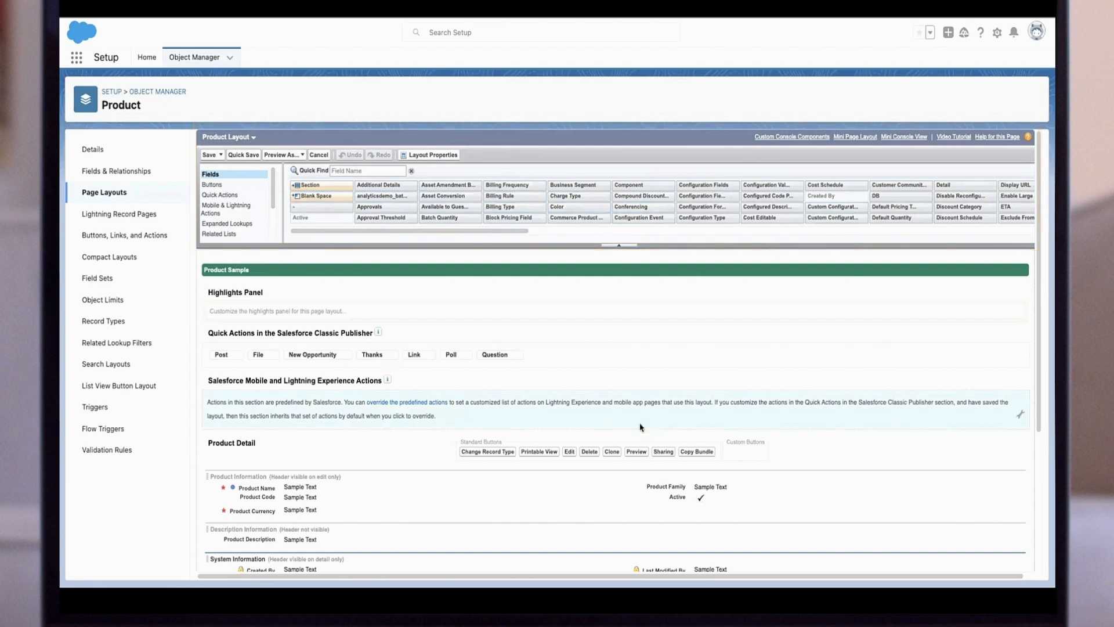
{"action": "mouse_move", "coordinate": [566, 143]}
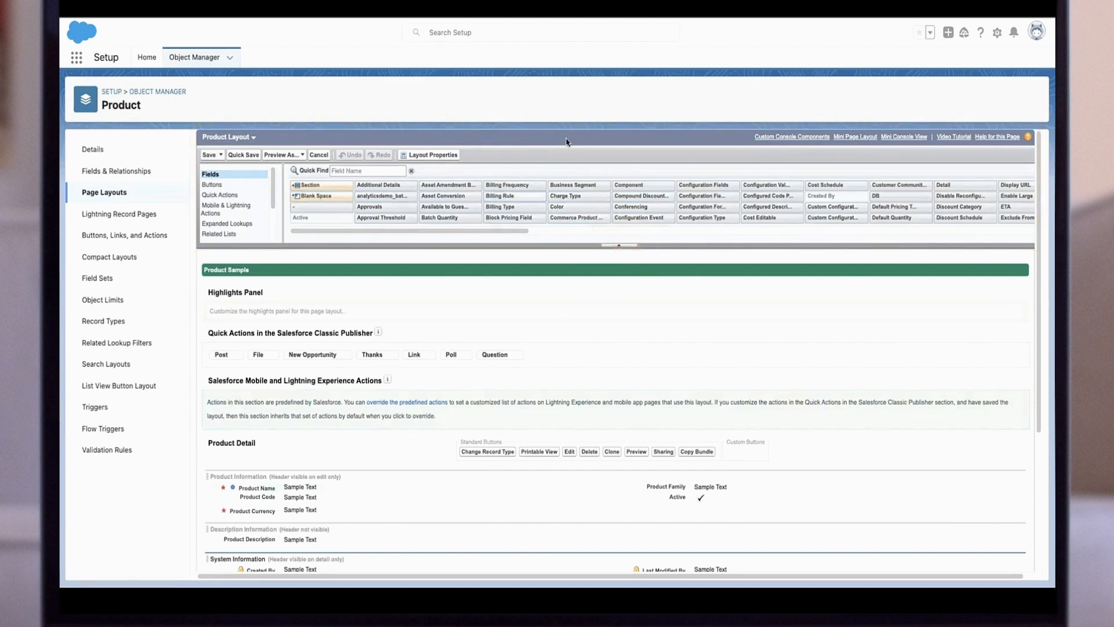
Drag Product SKU into the Product Layout's Product Information section.
{"action": "scroll", "scroll_direction": "down", "scroll_amount": 3}
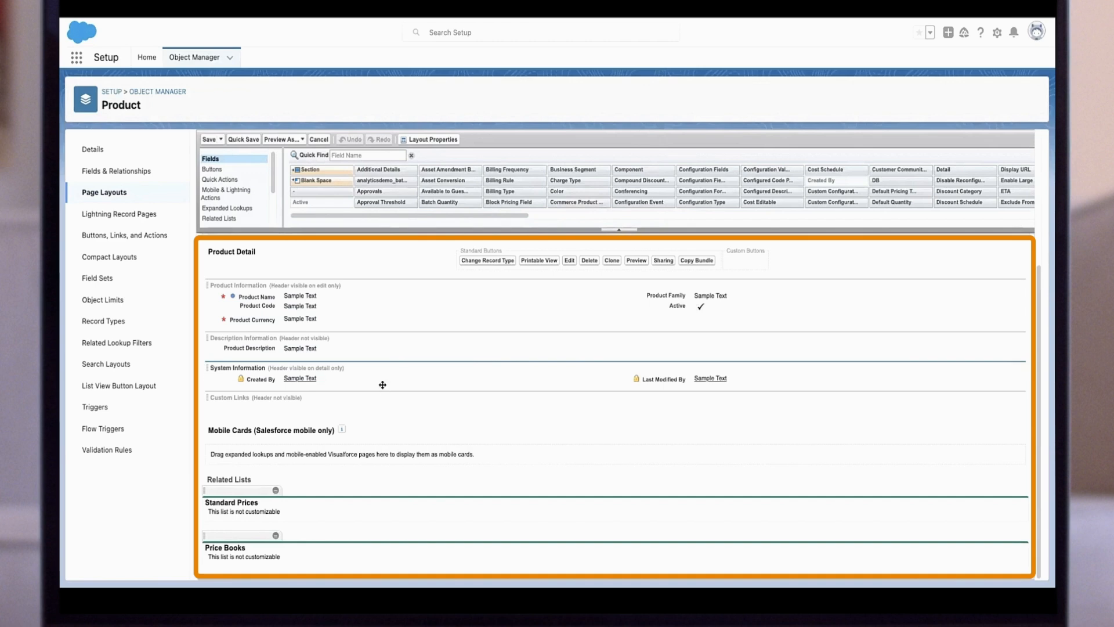
{"action": "mouse_move", "coordinate": [286, 273]}
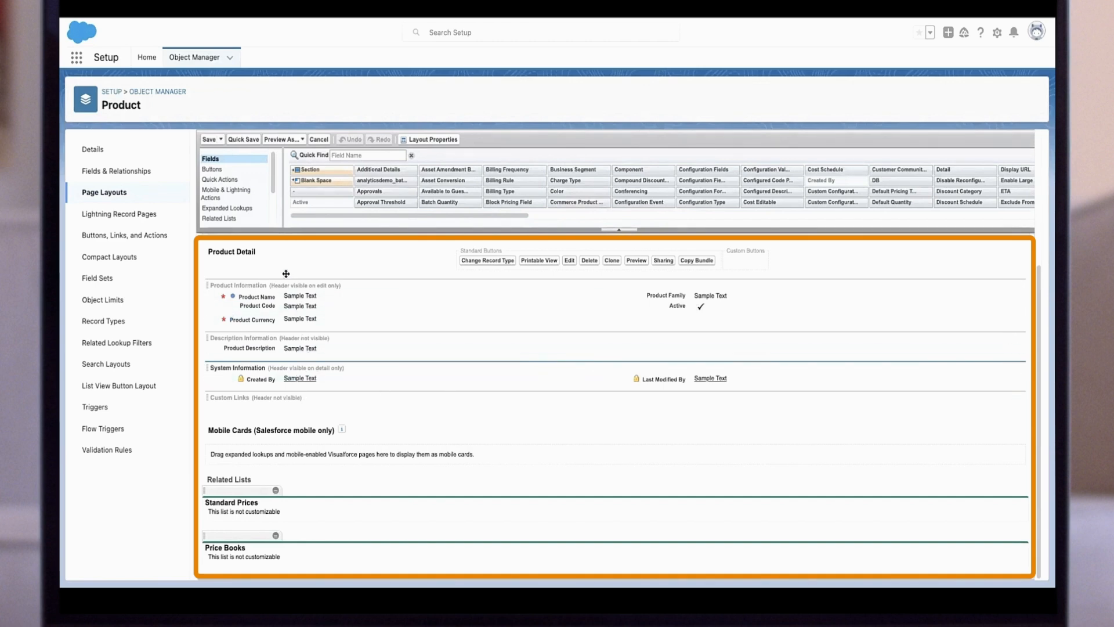
{"action": "mouse_move", "coordinate": [493, 366]}
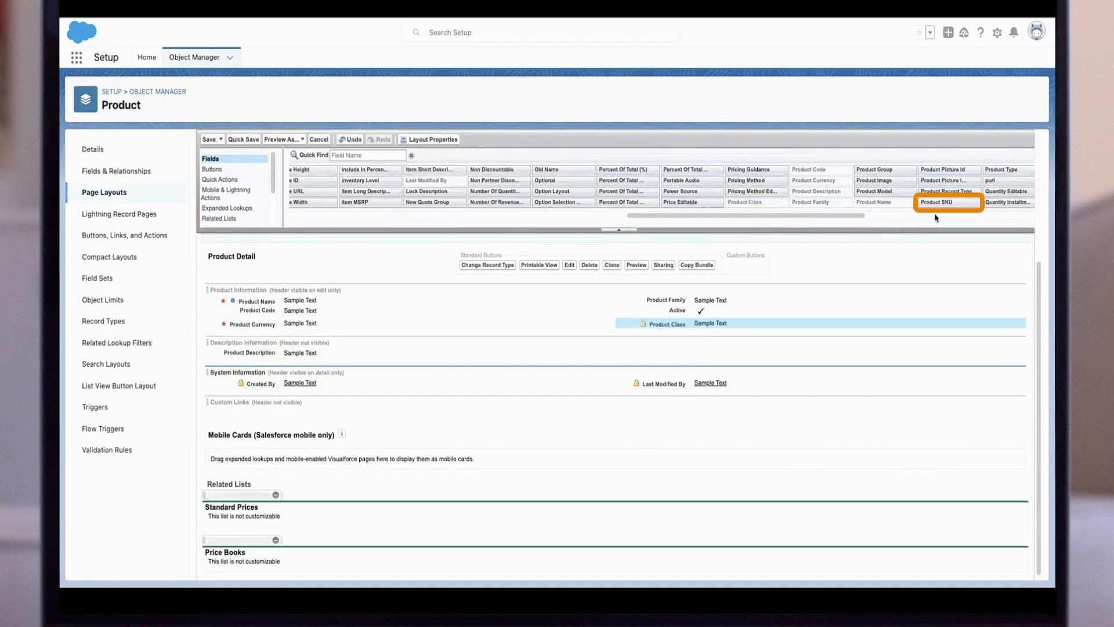
{"action": "left_click_drag", "start_coordinate": [948, 202], "coordinate": [782, 327]}
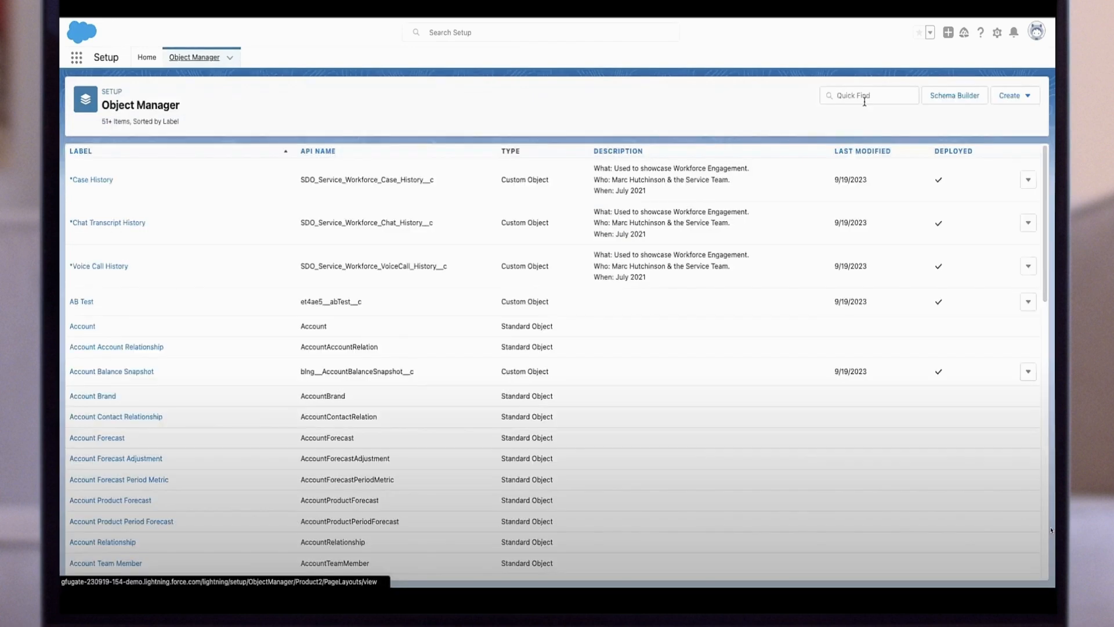
Search 'orde' in Object Manager and open the Order Summary Layout.
{"action": "left_click", "coordinate": [868, 95]}
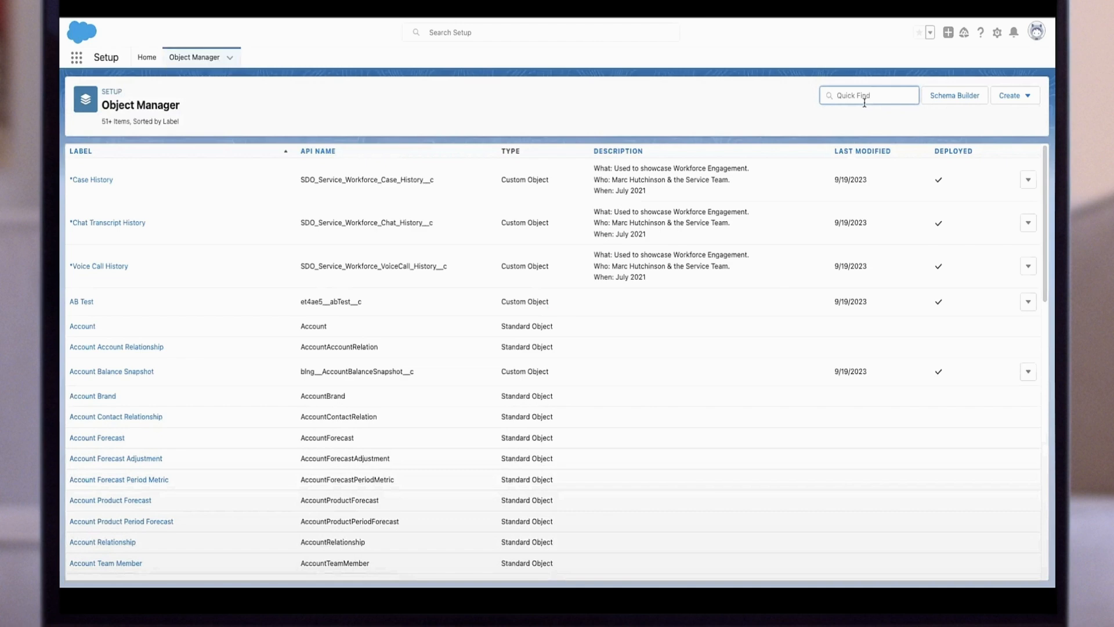
{"action": "type", "text": "order summary"}
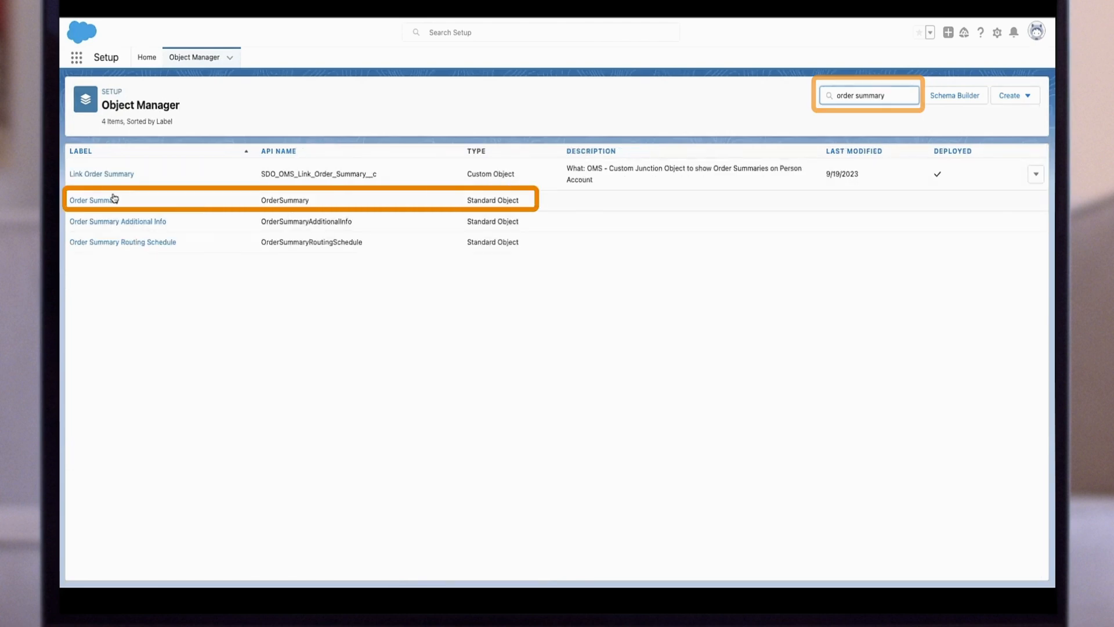
{"action": "left_click", "coordinate": [92, 199]}
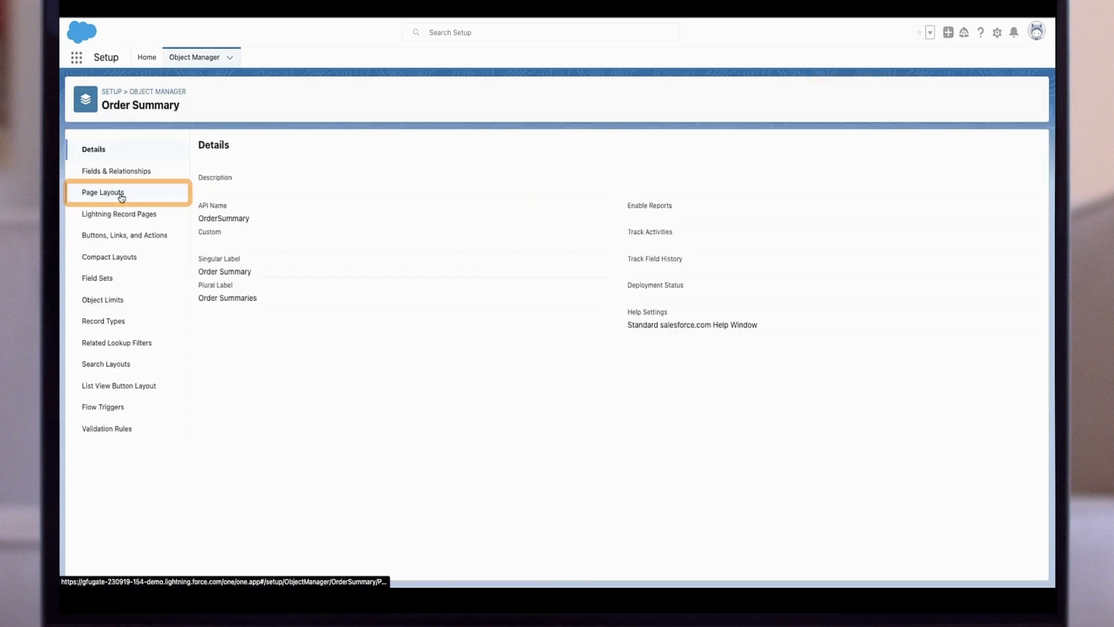
{"action": "left_click", "coordinate": [102, 192]}
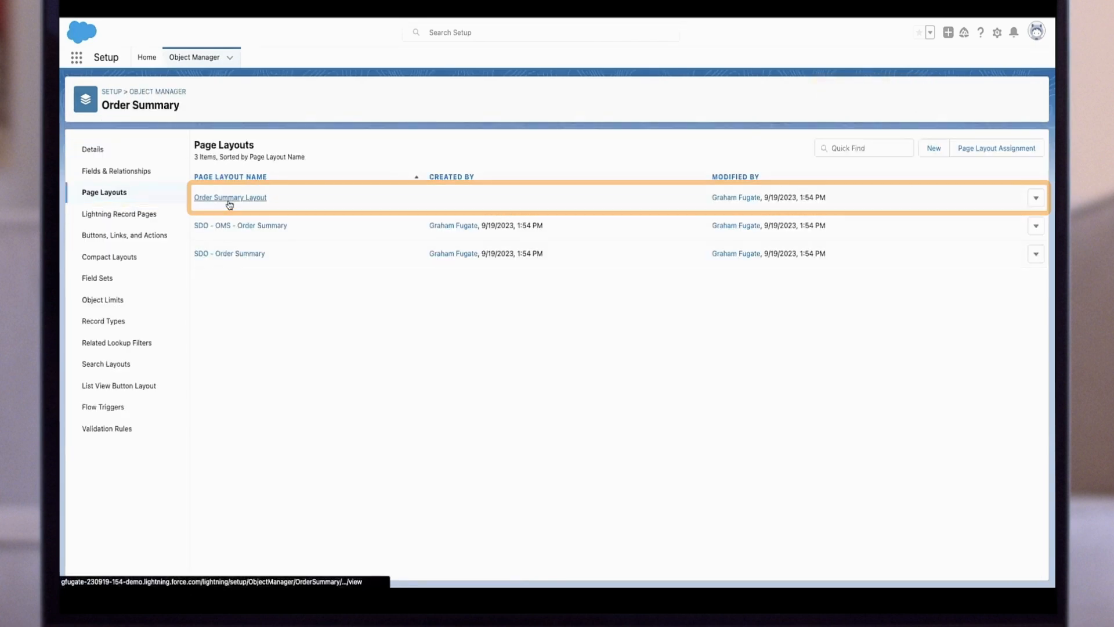
{"action": "left_click", "coordinate": [230, 196]}
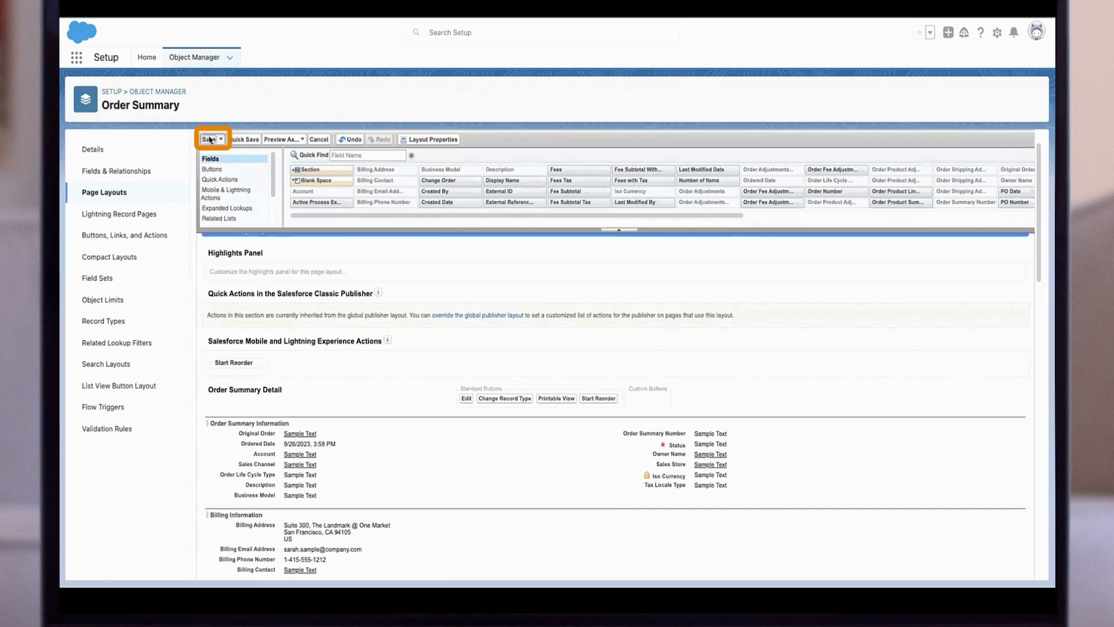
Save the Order Summary Layout and go back to the Object Manager list.
{"action": "left_click", "coordinate": [208, 139]}
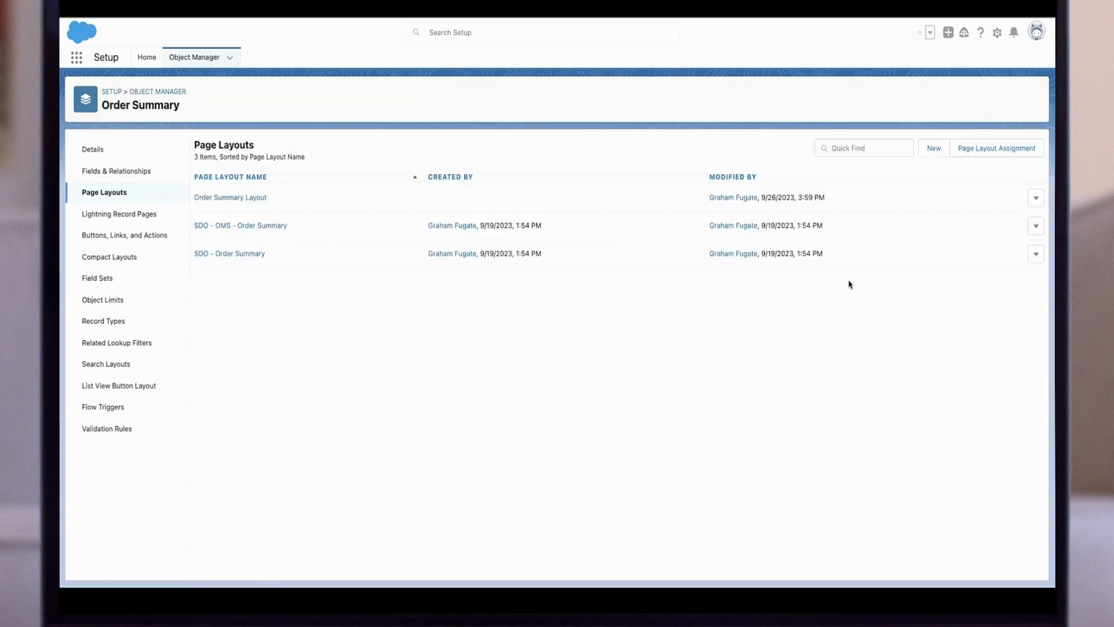
{"action": "mouse_move", "coordinate": [249, 164]}
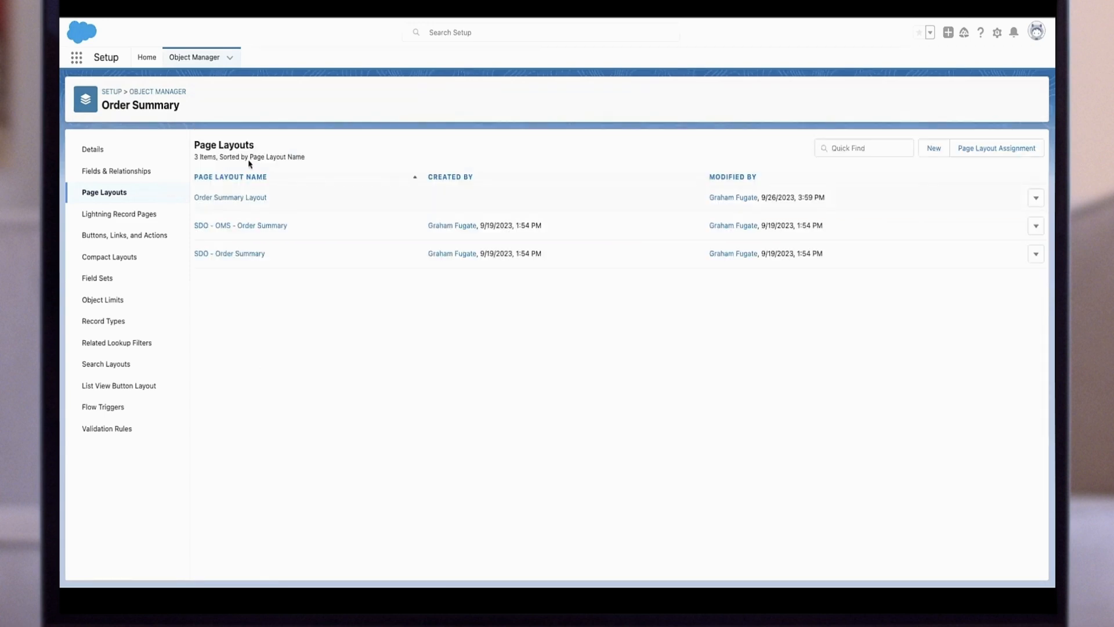
{"action": "left_click", "coordinate": [195, 57]}
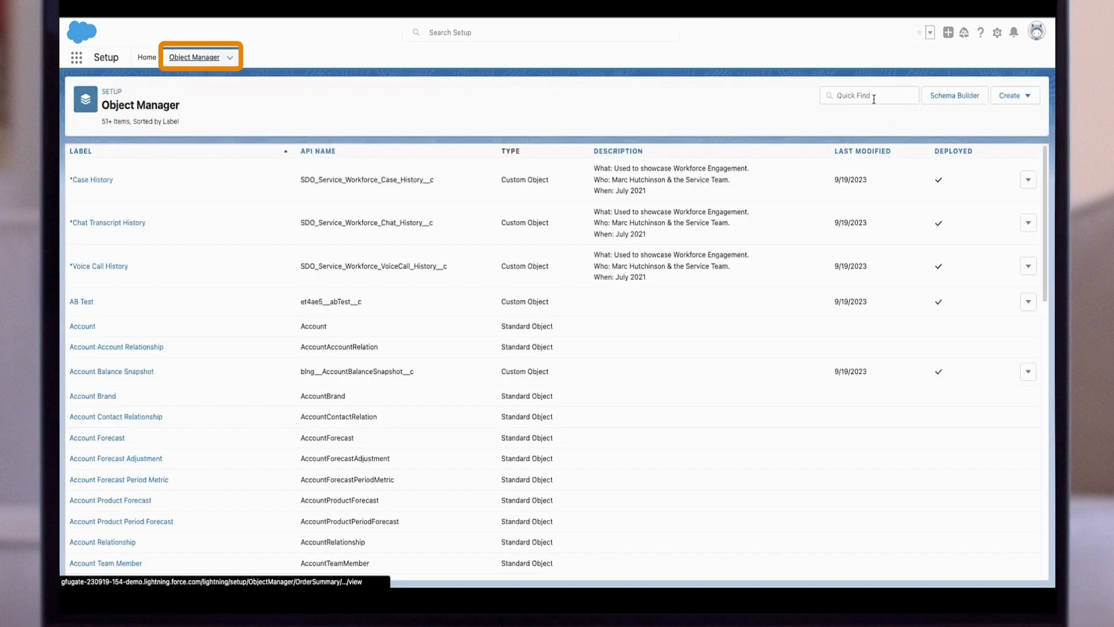
Search 'order del' and open Order Delivery Group Summary's page layouts.
{"action": "type", "text": "order delivery group"}
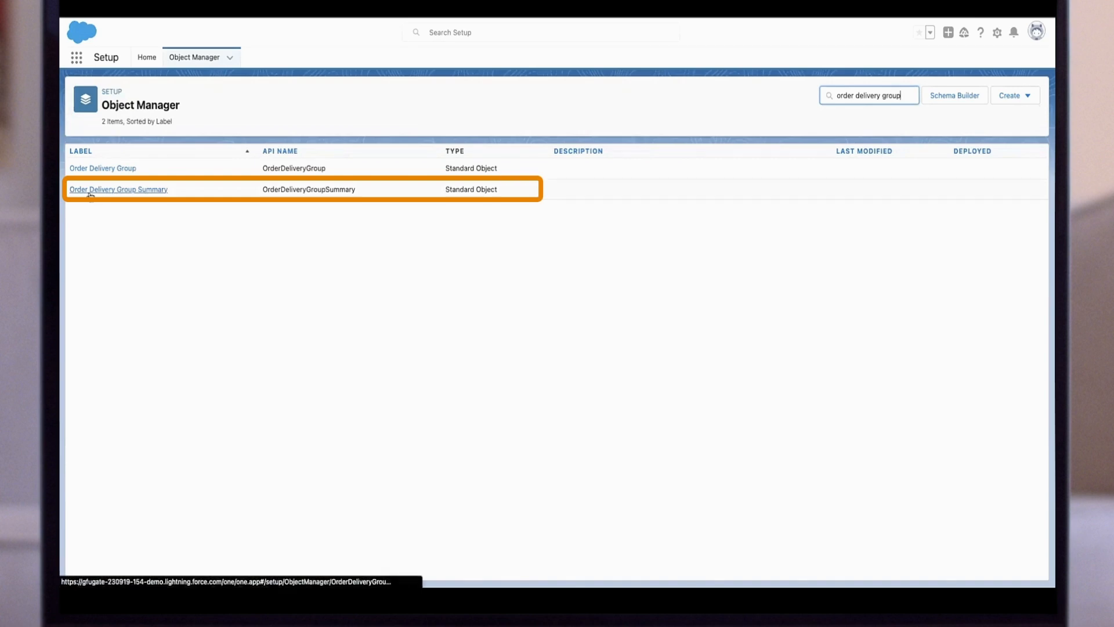
{"action": "left_click", "coordinate": [118, 189]}
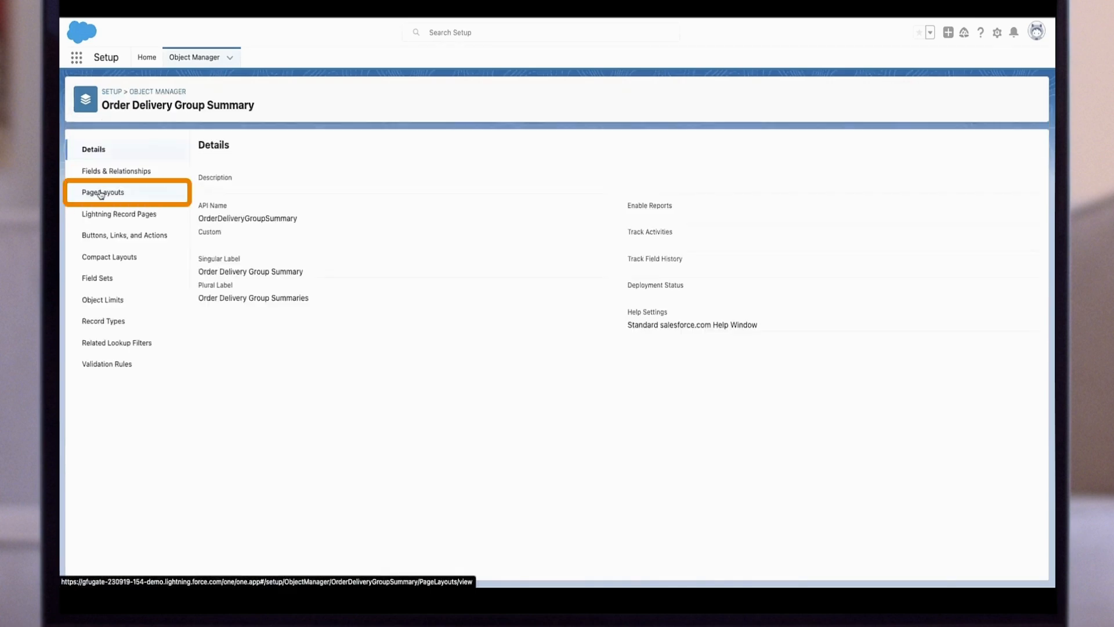
{"action": "left_click", "coordinate": [103, 192]}
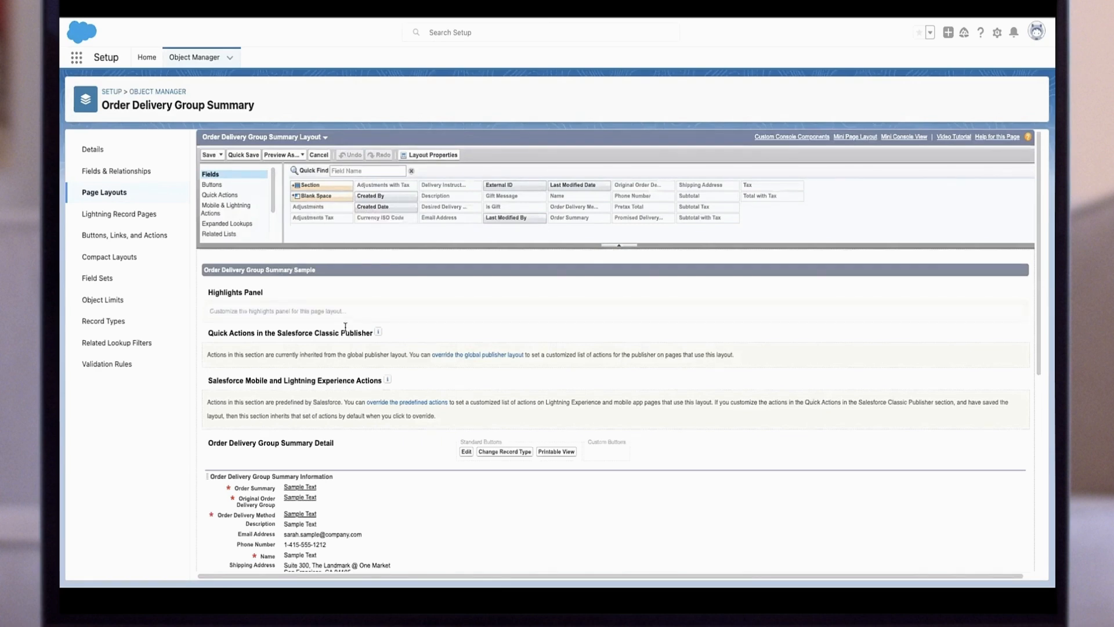
Open the Related List Properties for the Order Product Summaries related list.
{"action": "scroll", "scroll_direction": "down", "scroll_amount": 3}
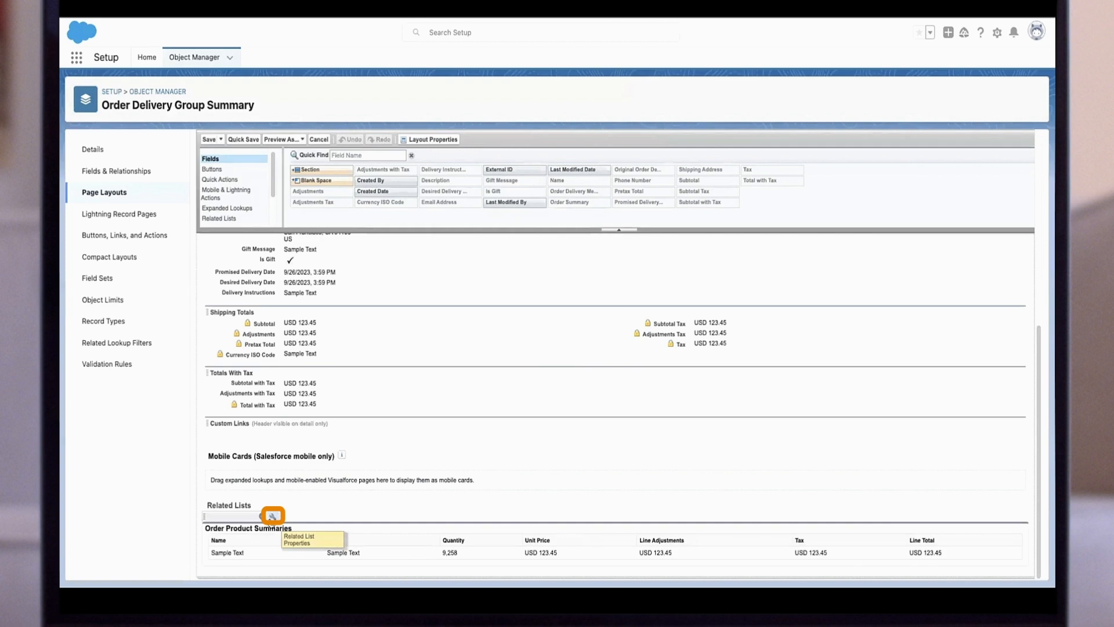
{"action": "left_click", "coordinate": [272, 515]}
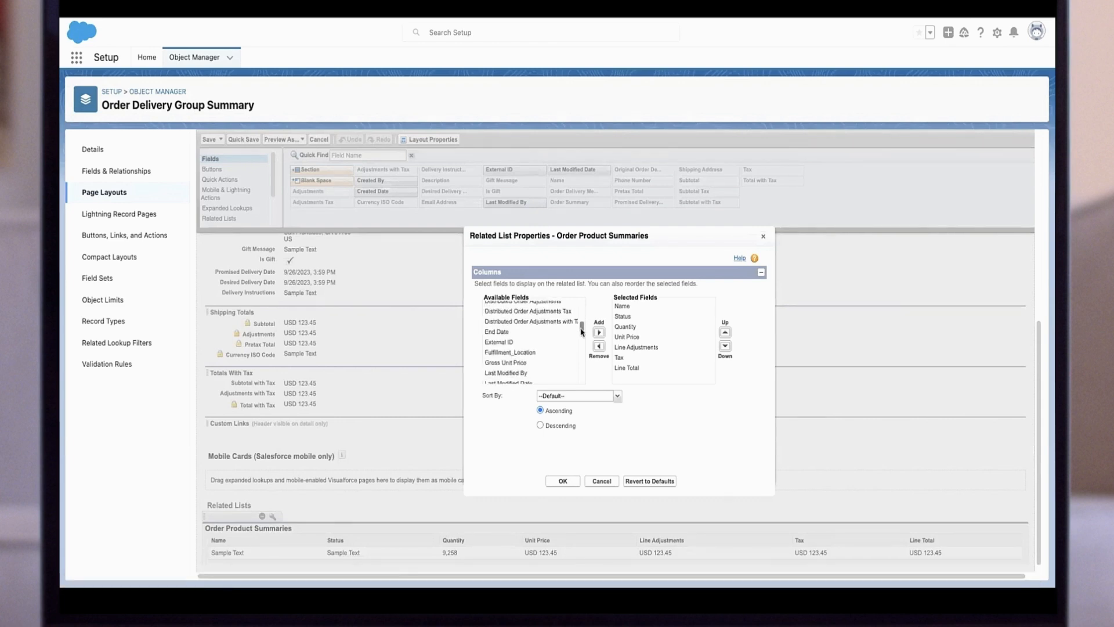
Add Product Name to the Order Product Summaries columns and confirm.
{"action": "scroll", "scroll_direction": "down", "scroll_amount": 3}
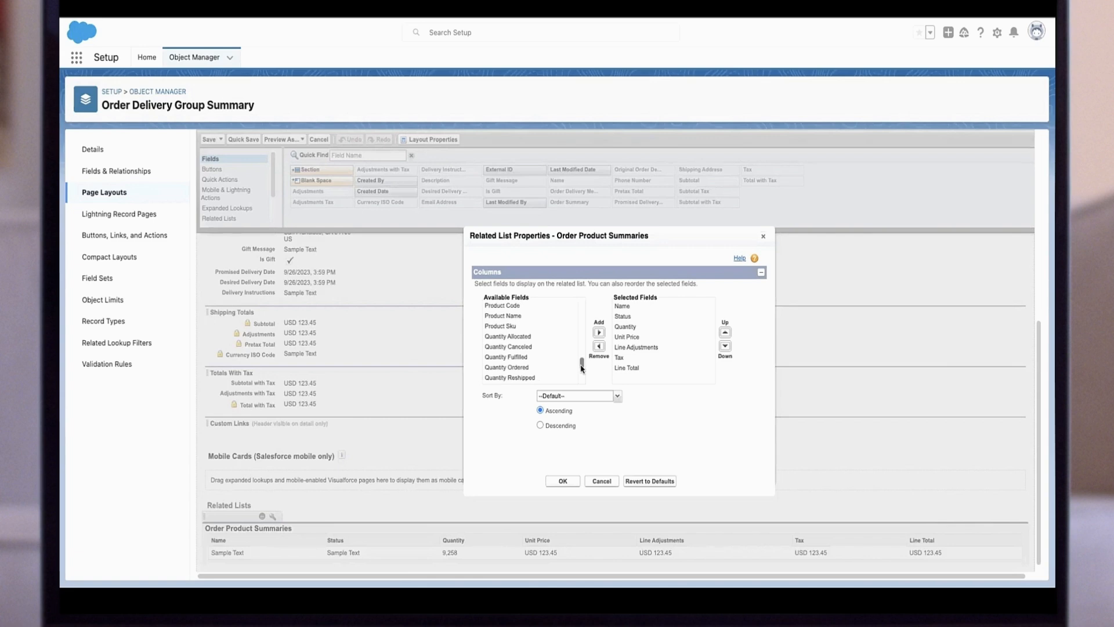
{"action": "left_click", "coordinate": [505, 335]}
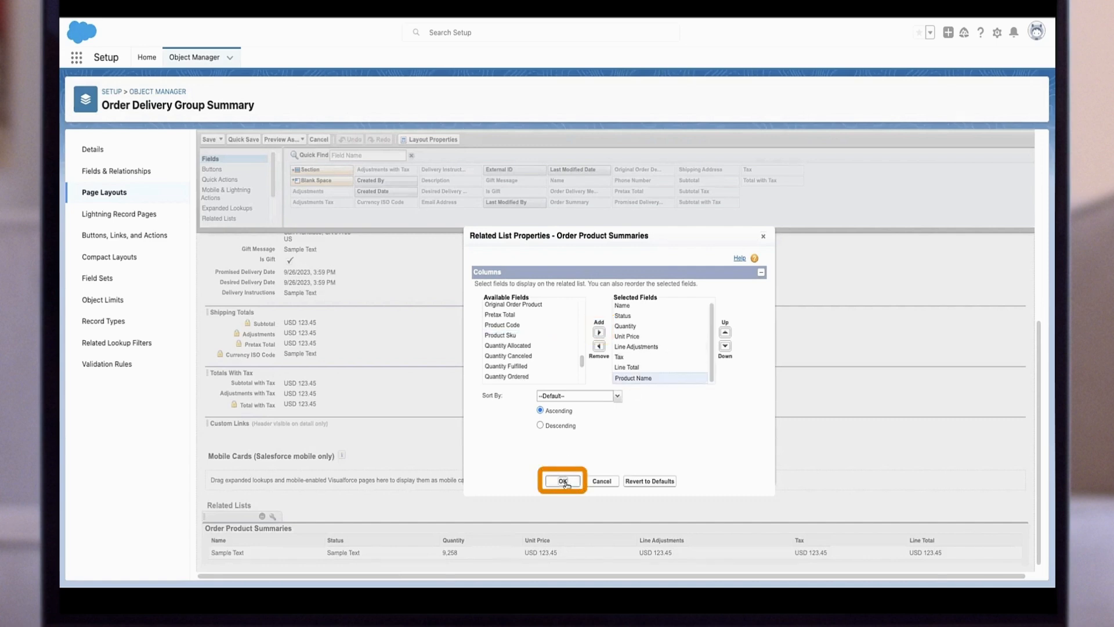
{"action": "left_click", "coordinate": [562, 481]}
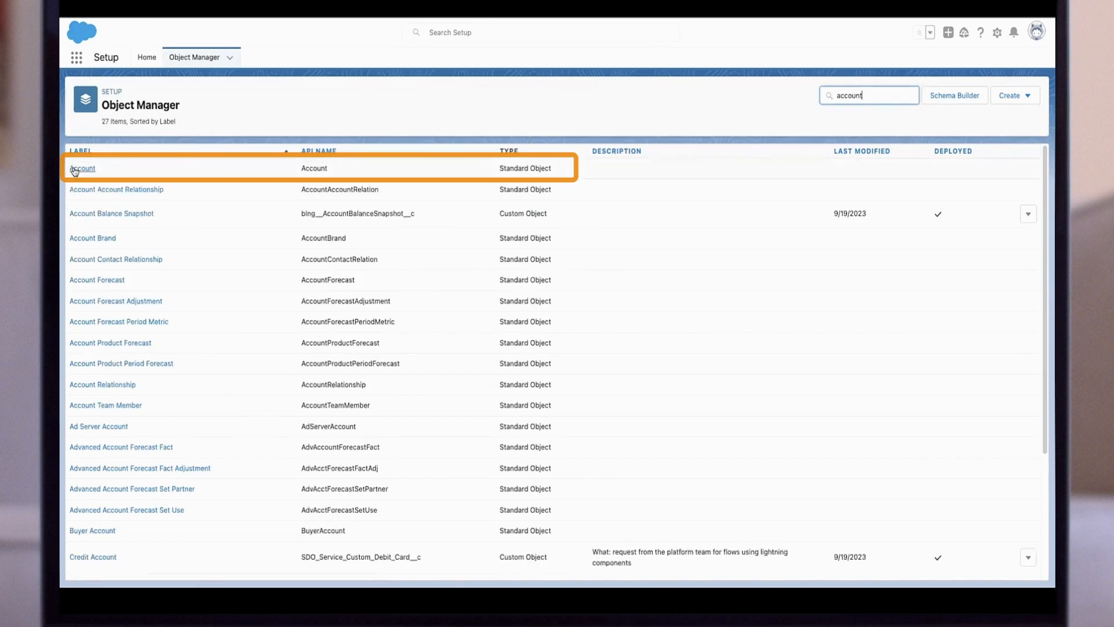
Open the Account object's Account Layout in the page layout editor.
{"action": "left_click", "coordinate": [82, 169]}
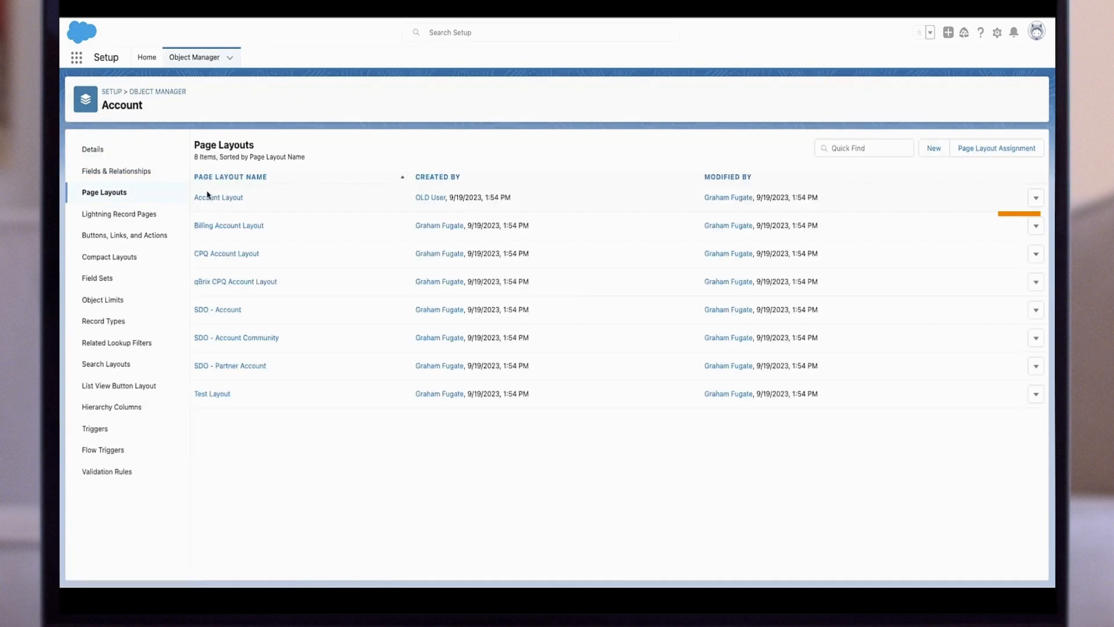
{"action": "left_click", "coordinate": [218, 197]}
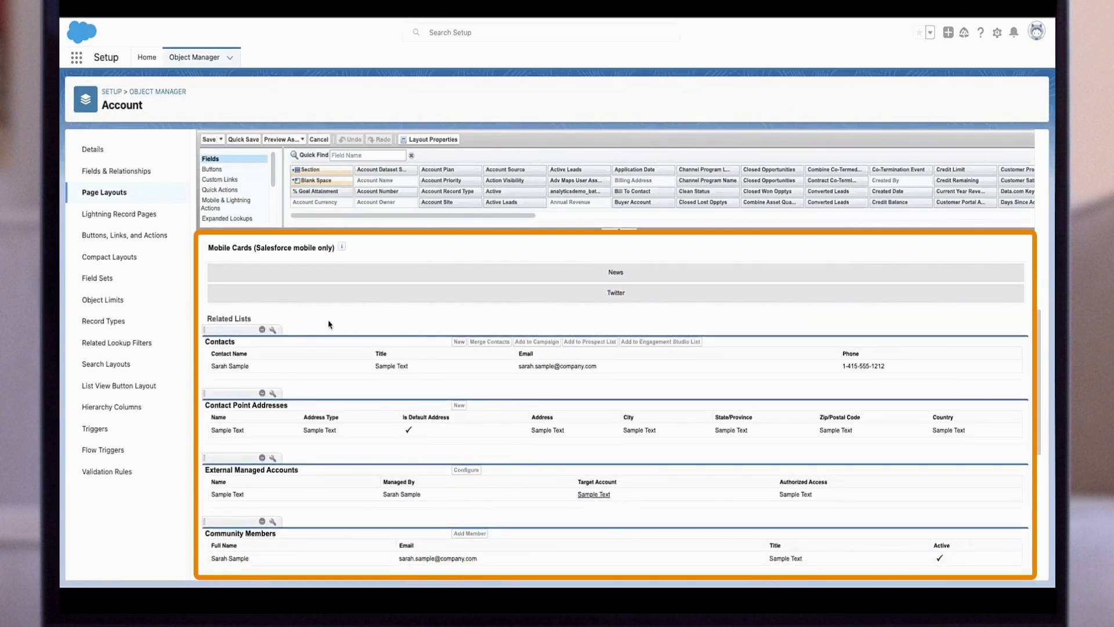
Drag the Carts related list into the Account Layout's Related Lists section.
{"action": "scroll", "scroll_direction": "down", "scroll_amount": 3}
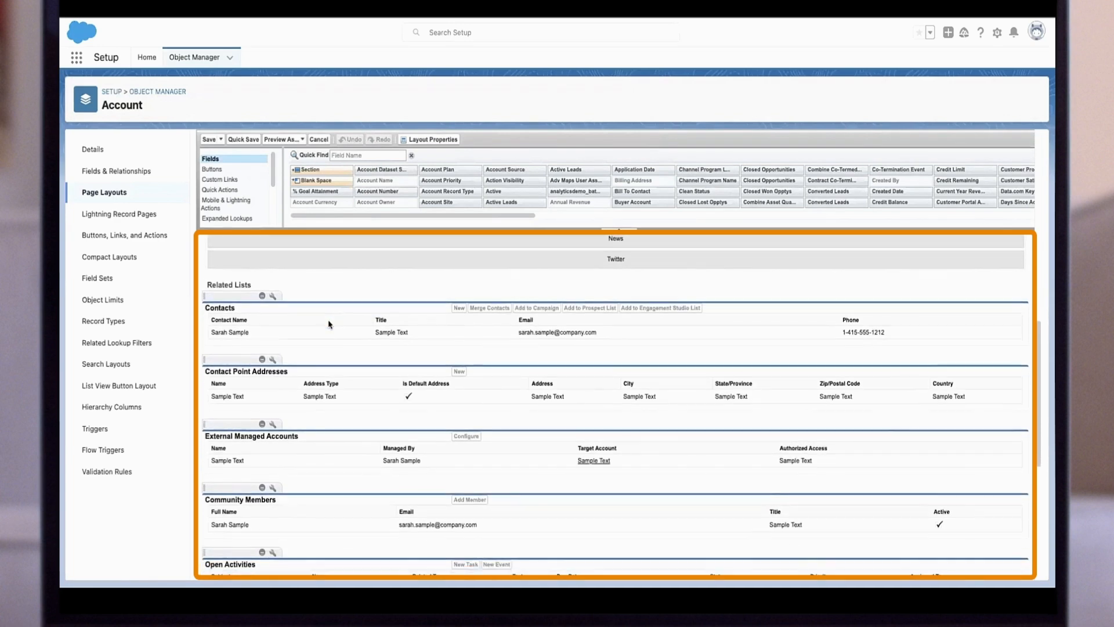
{"action": "scroll", "scroll_direction": "down", "scroll_amount": 3}
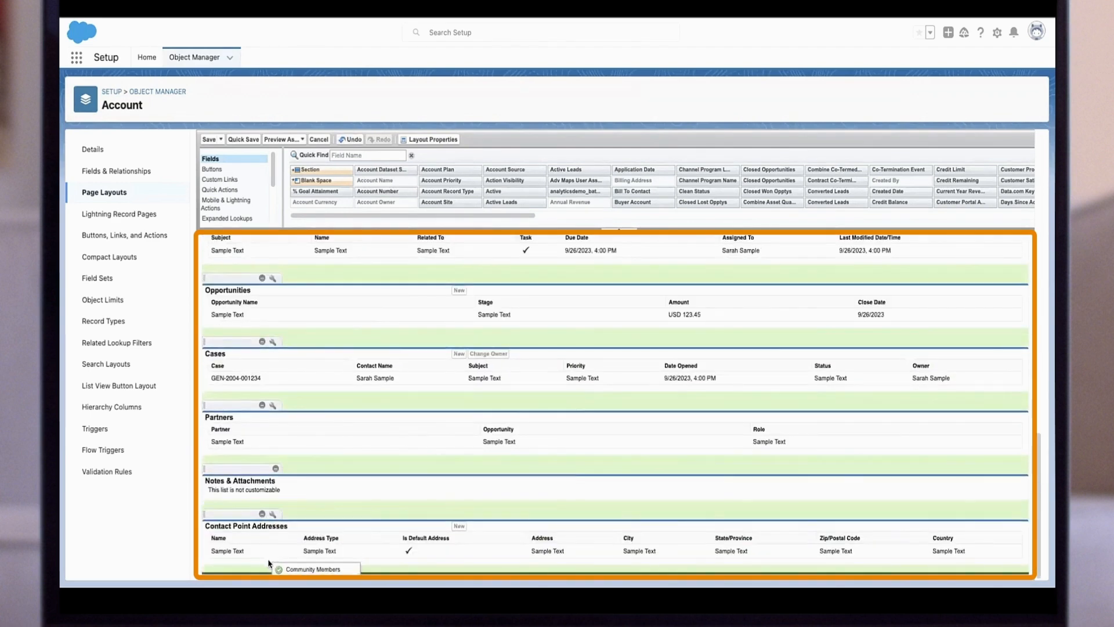
{"action": "left_click", "coordinate": [221, 189]}
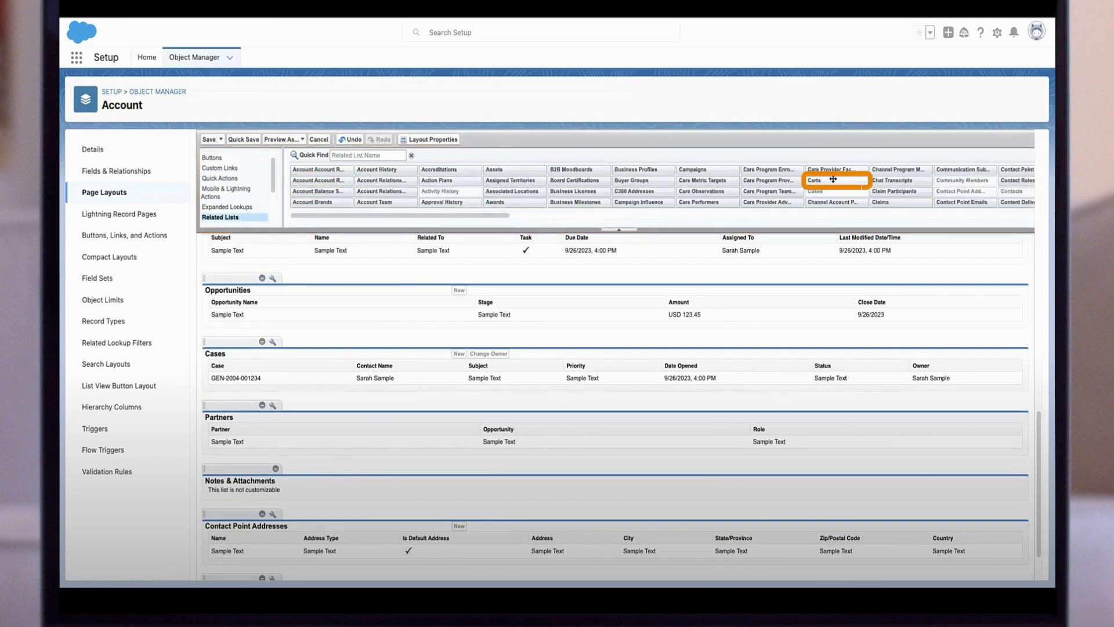
{"action": "left_click_drag", "start_coordinate": [833, 179], "coordinate": [256, 344]}
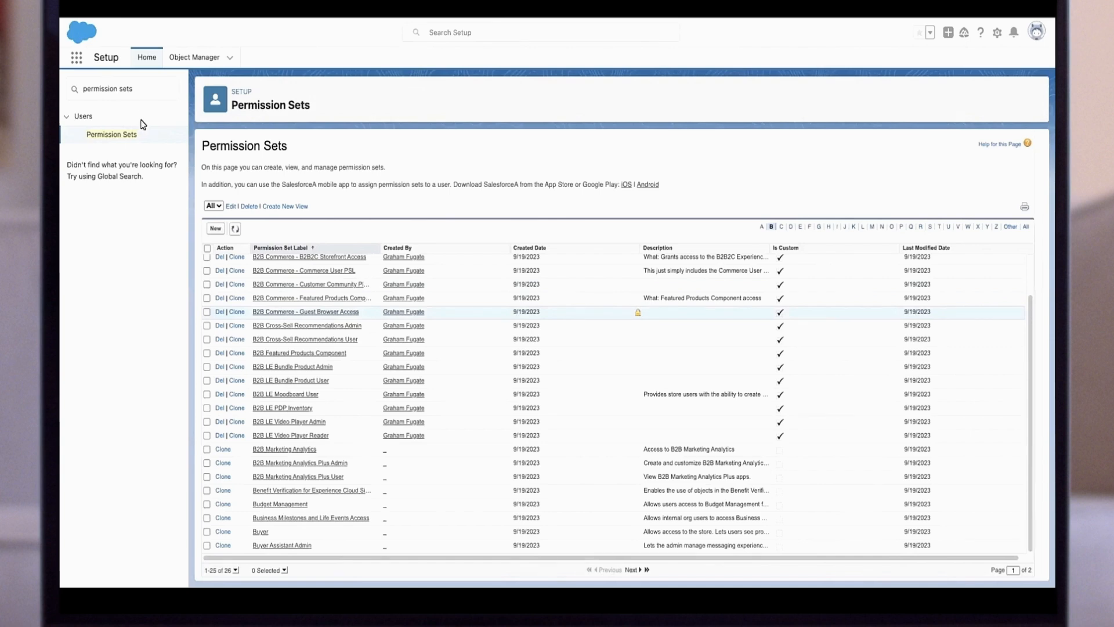
Go to page 2 of the Permission Sets list to see Buyer Manager.
{"action": "left_click", "coordinate": [114, 88]}
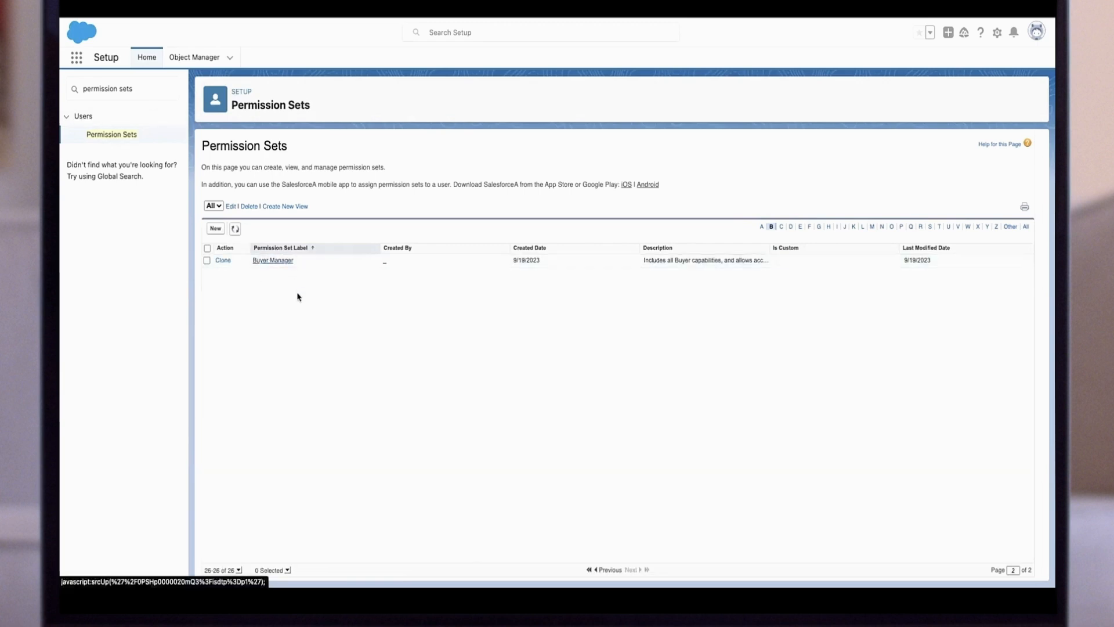
{"action": "mouse_move", "coordinate": [300, 370]}
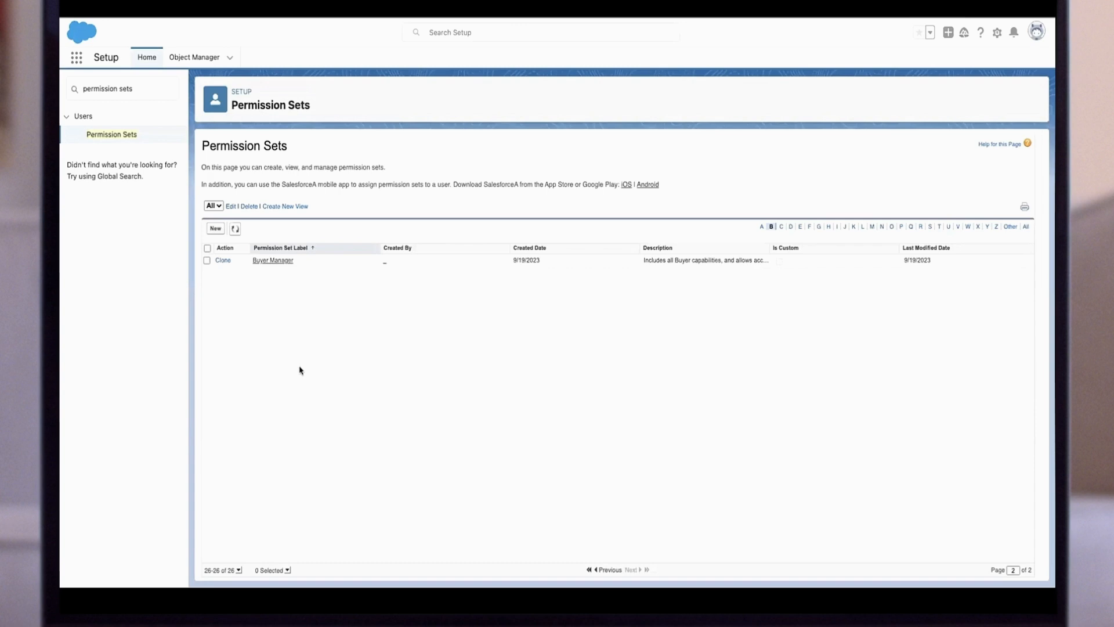
{"action": "mouse_move", "coordinate": [474, 465]}
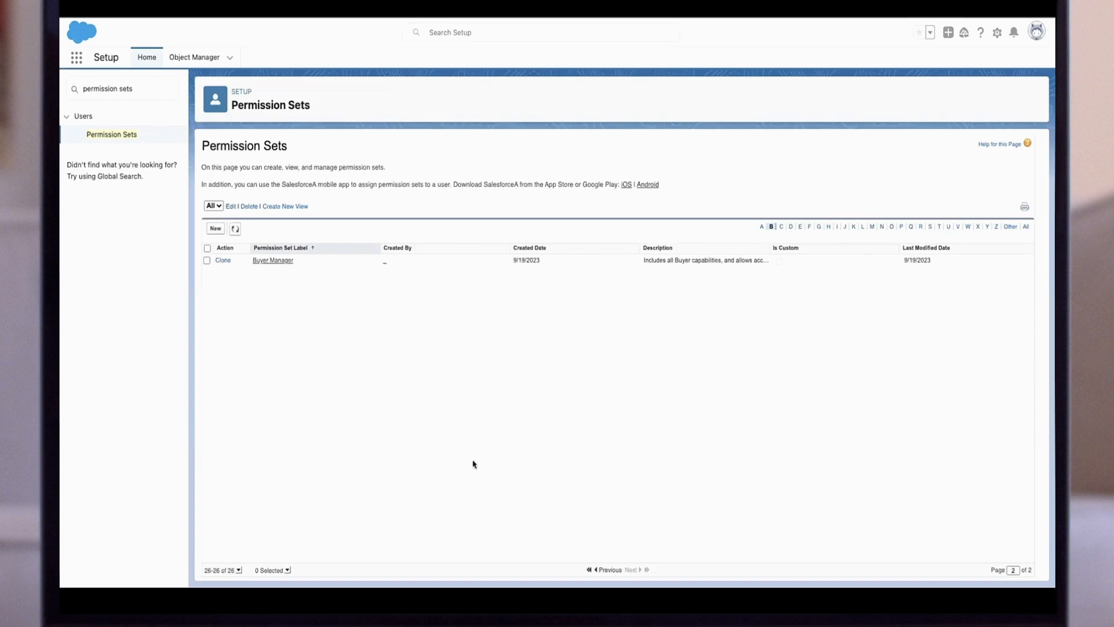
{"action": "mouse_move", "coordinate": [428, 355]}
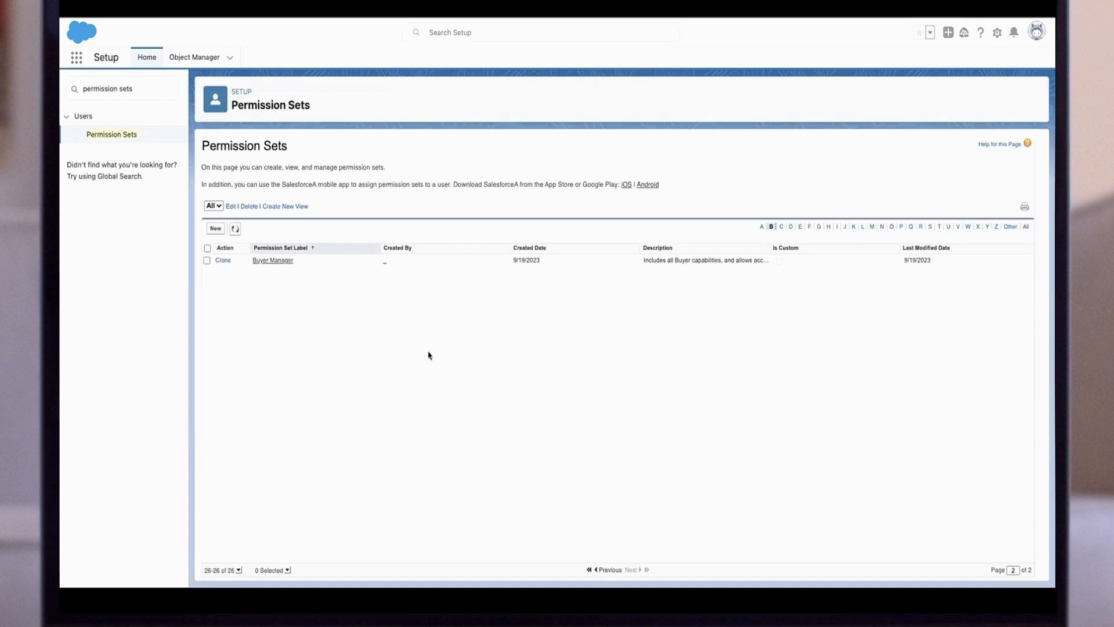
{"action": "mouse_move", "coordinate": [420, 337]}
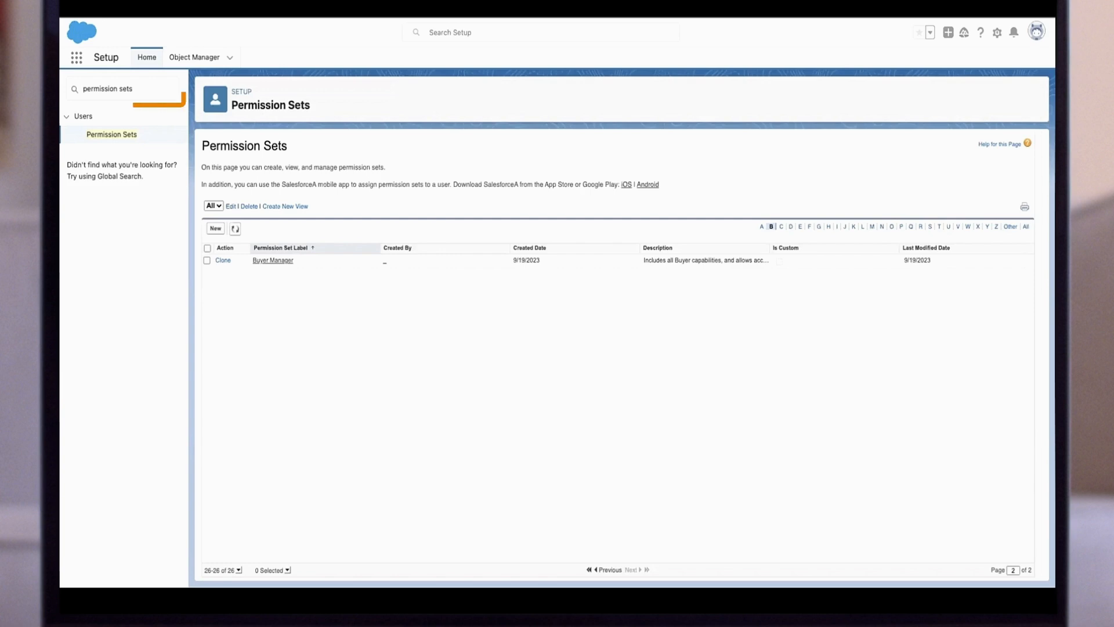
Find Profiles, clone Identity User as 'Commerce User', and save it.
{"action": "left_click", "coordinate": [121, 89]}
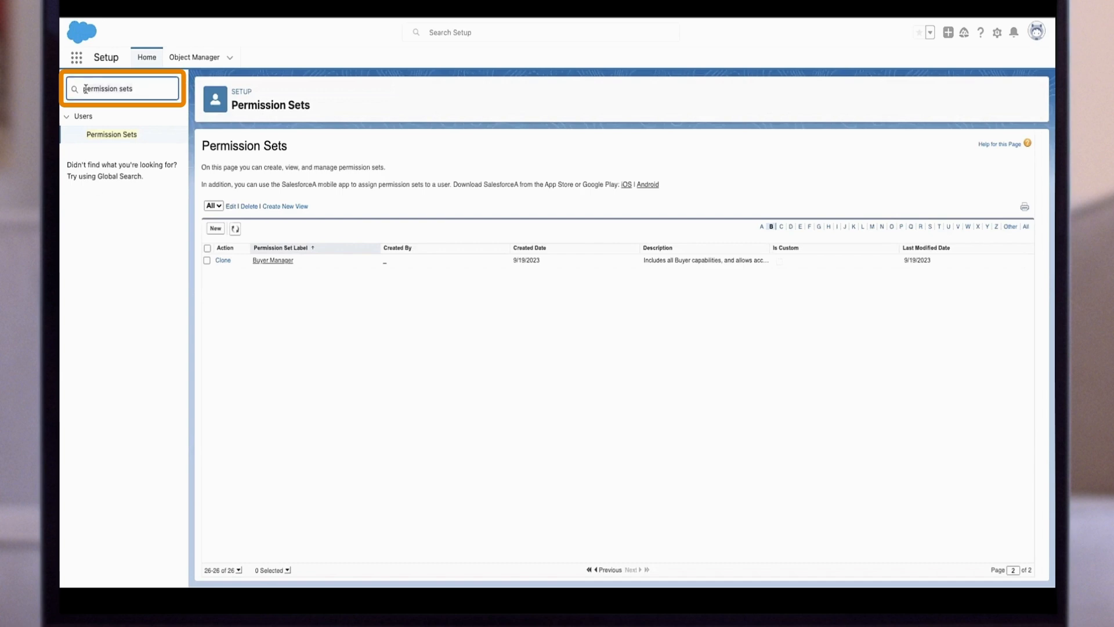
{"action": "type", "text": "profile"}
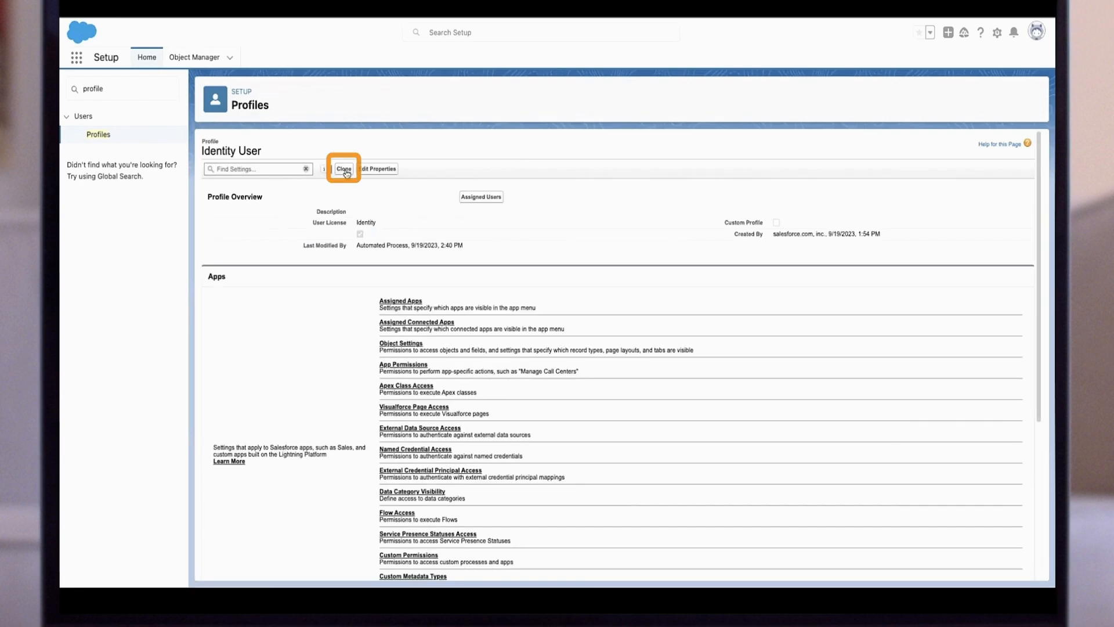
{"action": "left_click", "coordinate": [343, 169]}
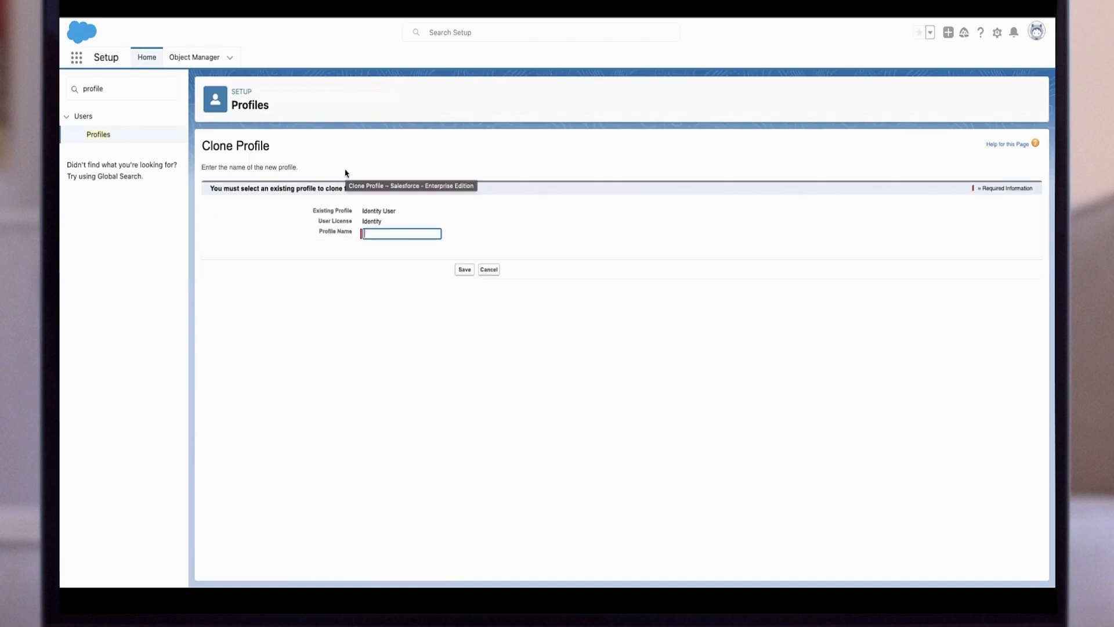
{"action": "type", "text": "Commerce"}
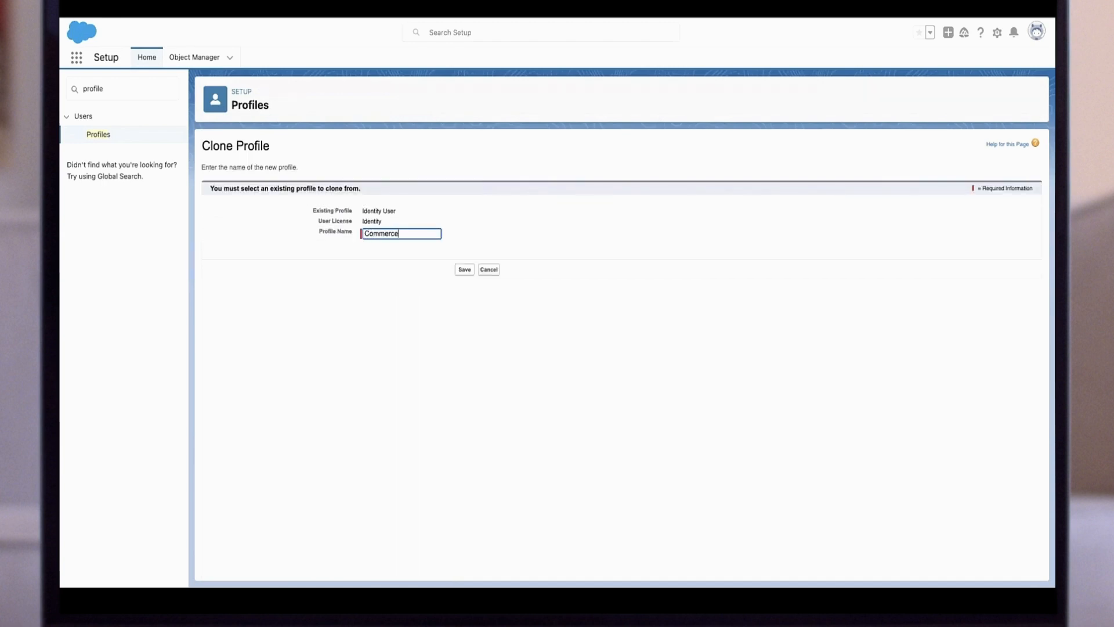
{"action": "type", "text": "User"}
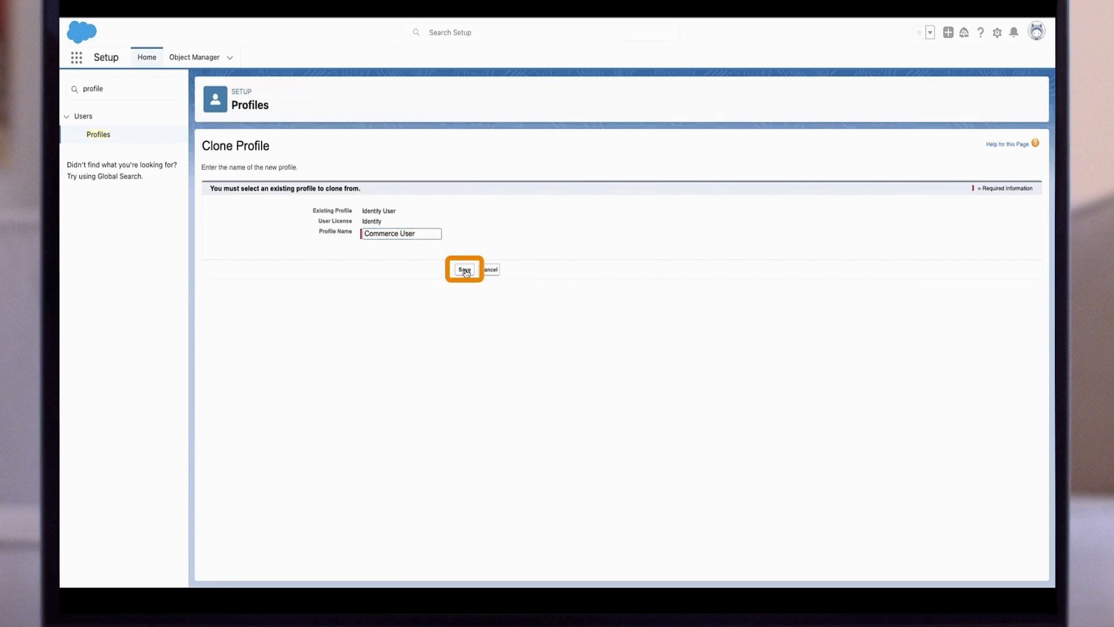
{"action": "left_click", "coordinate": [464, 270]}
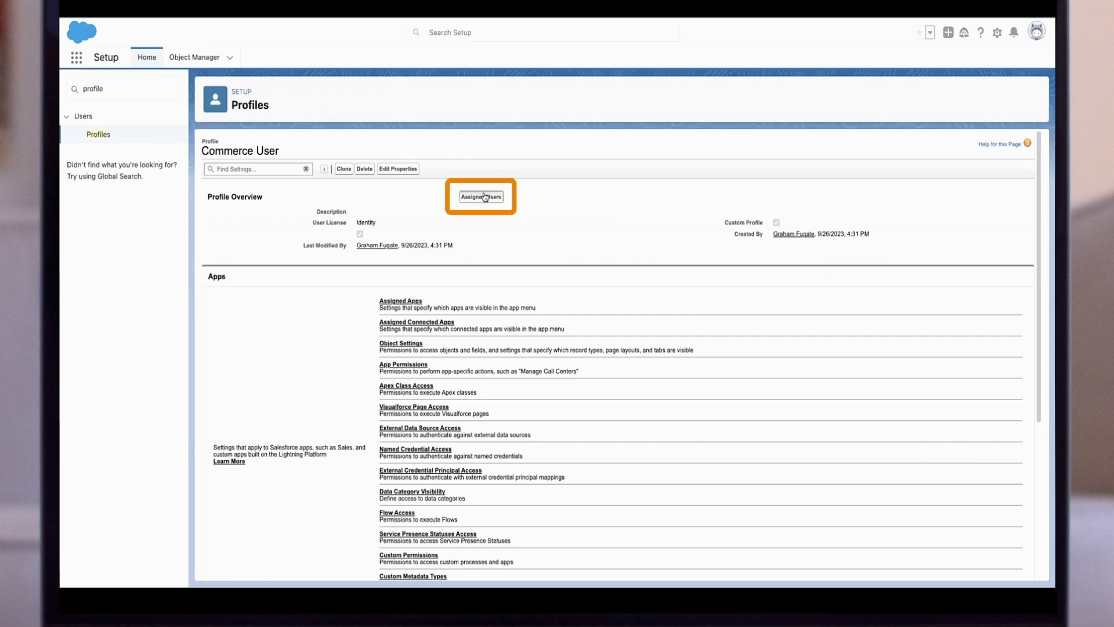
Check Commerce User's assigned users, then search Quick Find for permission sets.
{"action": "left_click", "coordinate": [481, 196]}
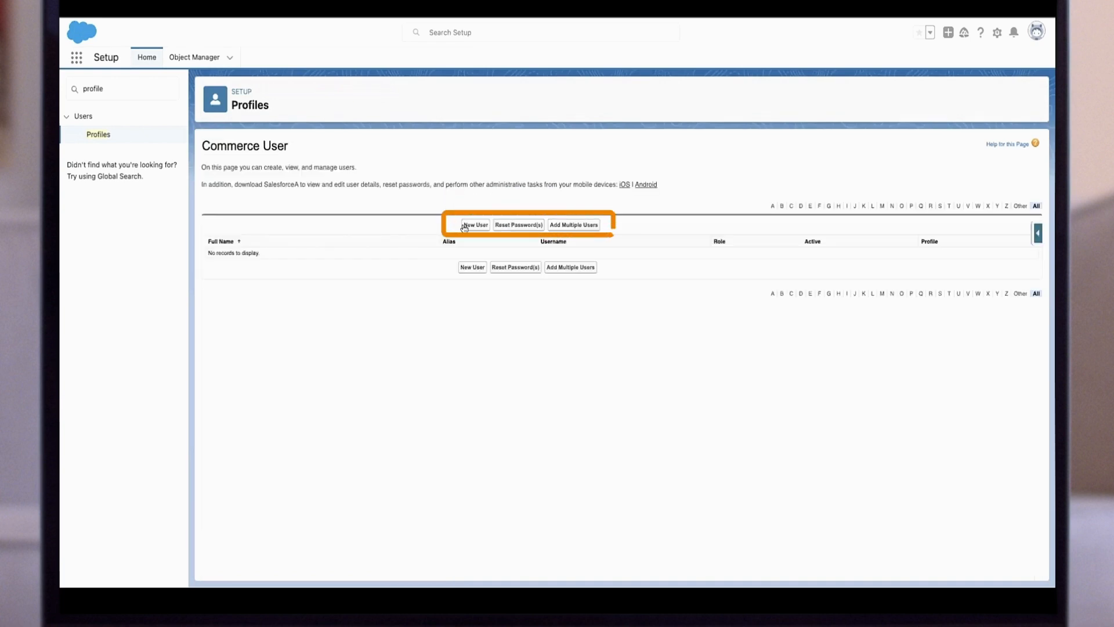
{"action": "mouse_move", "coordinate": [475, 225]}
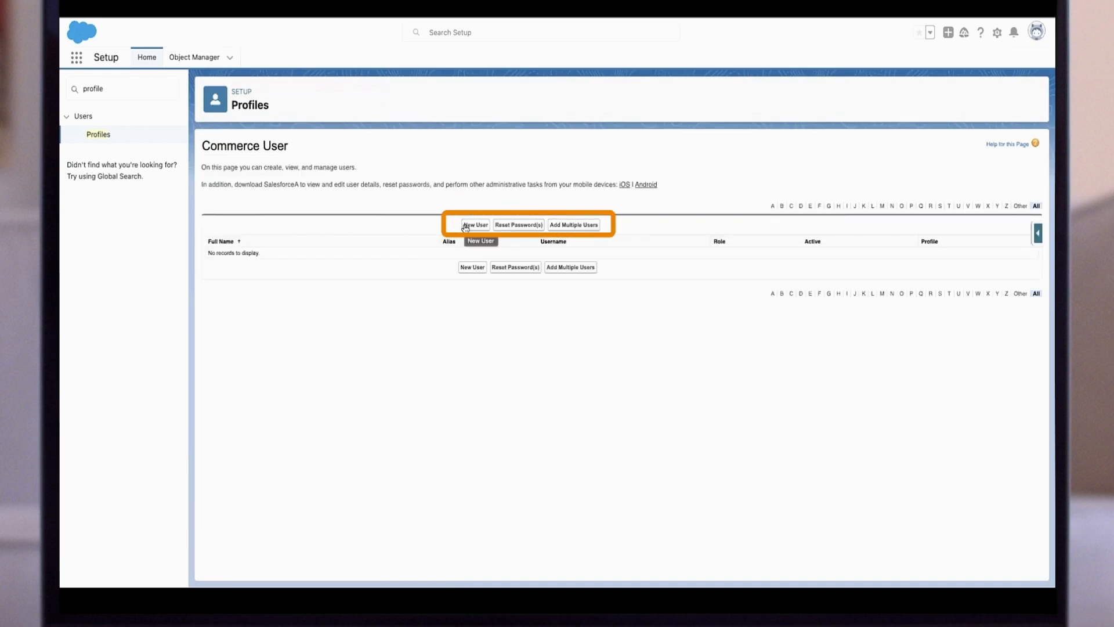
{"action": "mouse_move", "coordinate": [593, 226]}
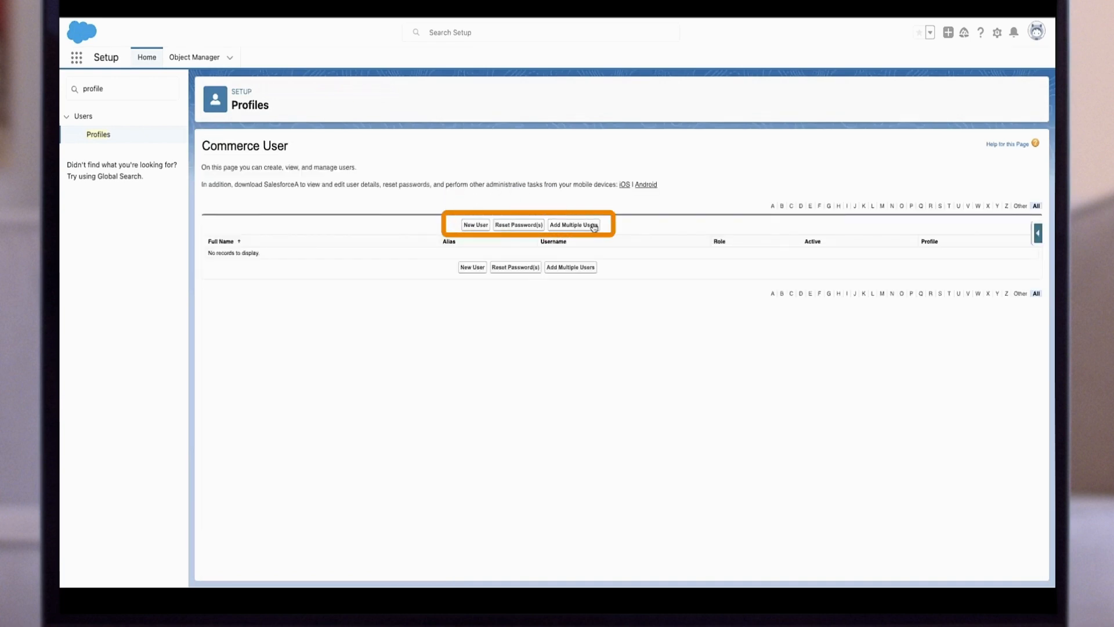
{"action": "mouse_move", "coordinate": [572, 225]}
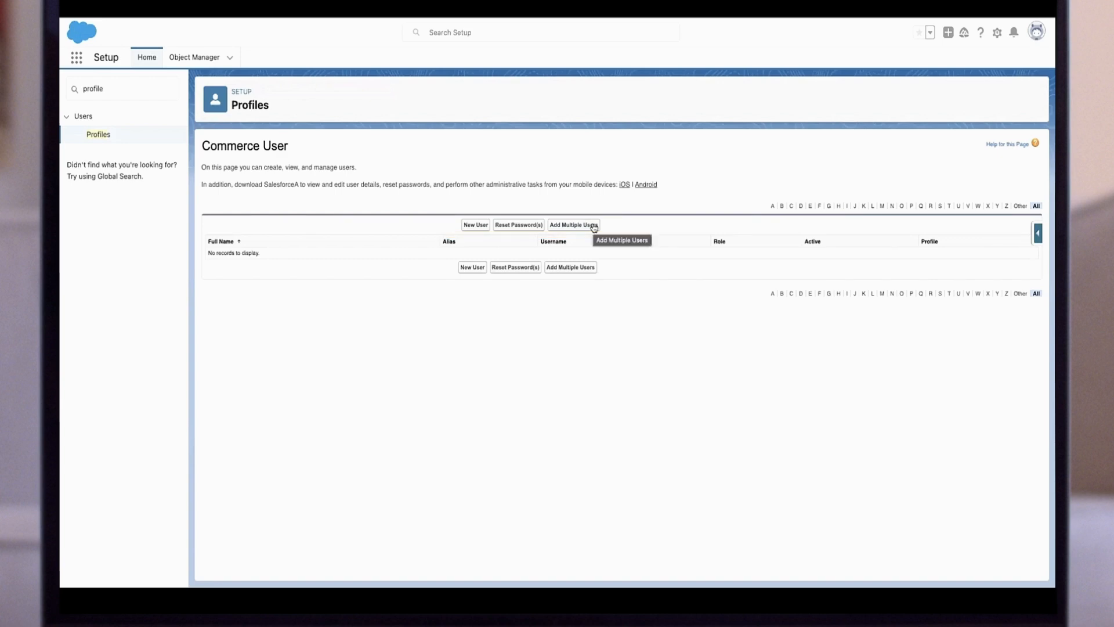
{"action": "mouse_move", "coordinate": [611, 202]}
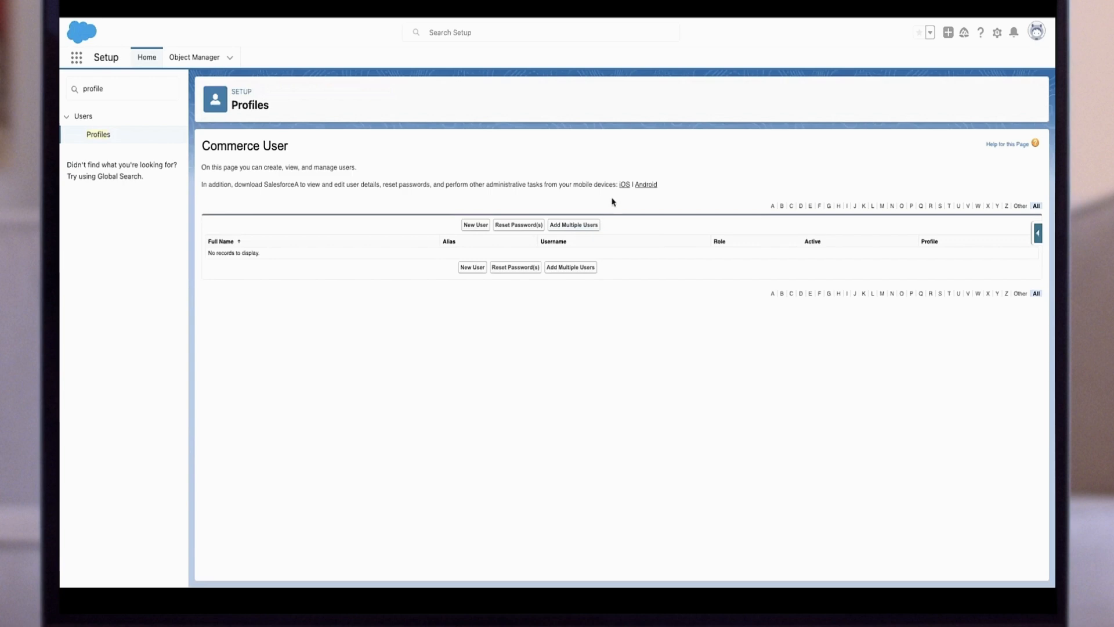
{"action": "type", "text": "permission set"}
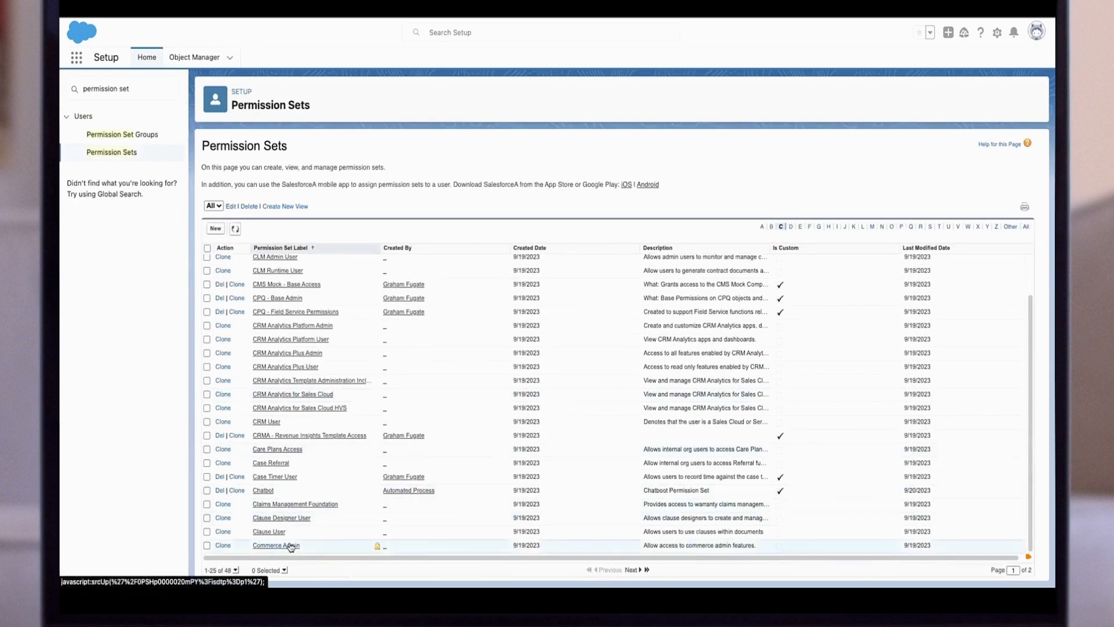
Open the Commerce Admin permission set from the Permission Sets list.
{"action": "left_click", "coordinate": [276, 545]}
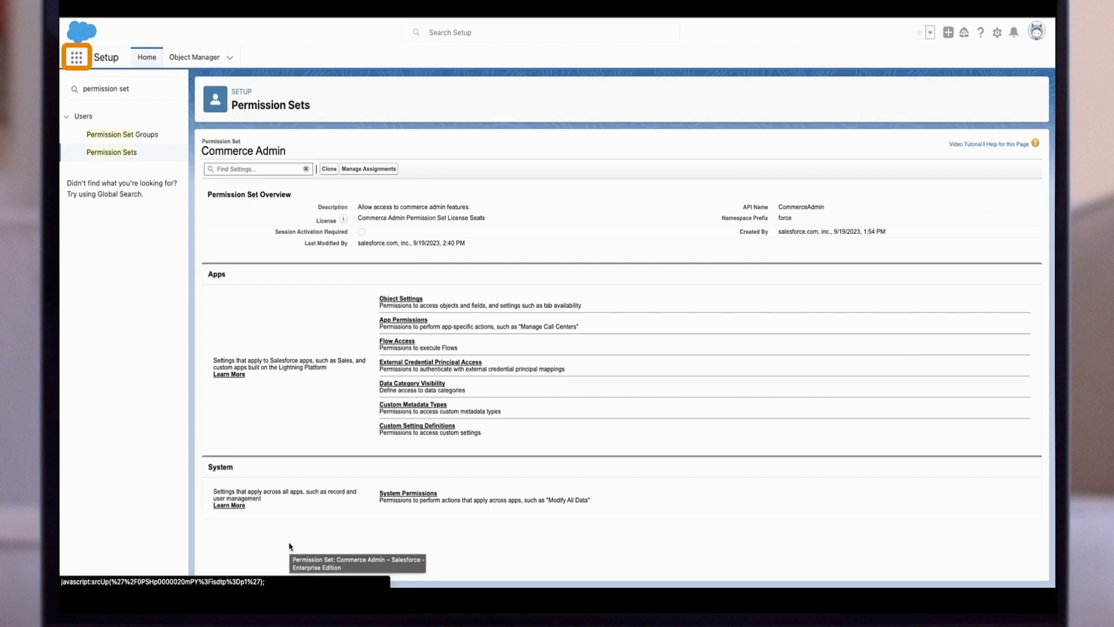
Switch to the Commerce - Admin app and show its navigation items.
{"action": "left_click", "coordinate": [76, 57]}
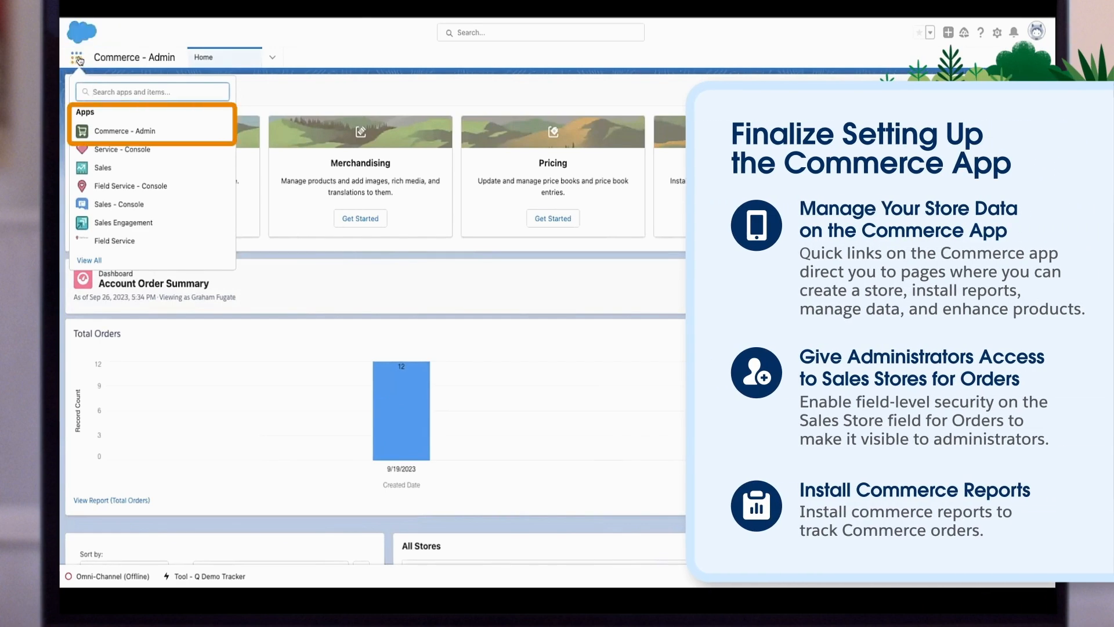
{"action": "left_click", "coordinate": [77, 57]}
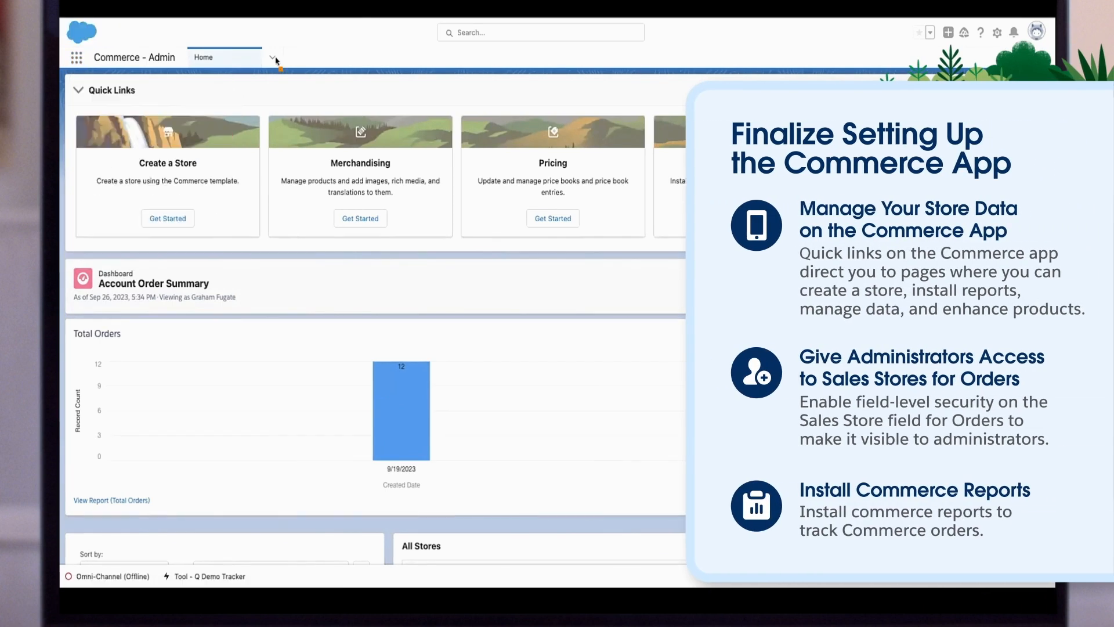
{"action": "left_click", "coordinate": [273, 56]}
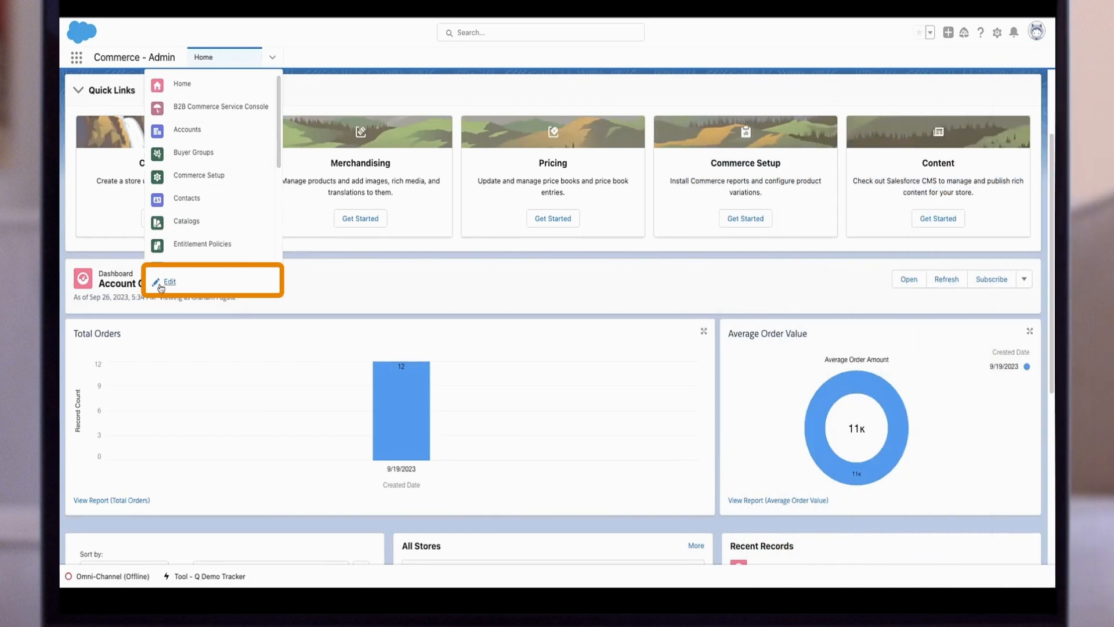
Add Buyer Group Price Books to the Commerce - Admin navigation bar and save.
{"action": "left_click", "coordinate": [169, 282]}
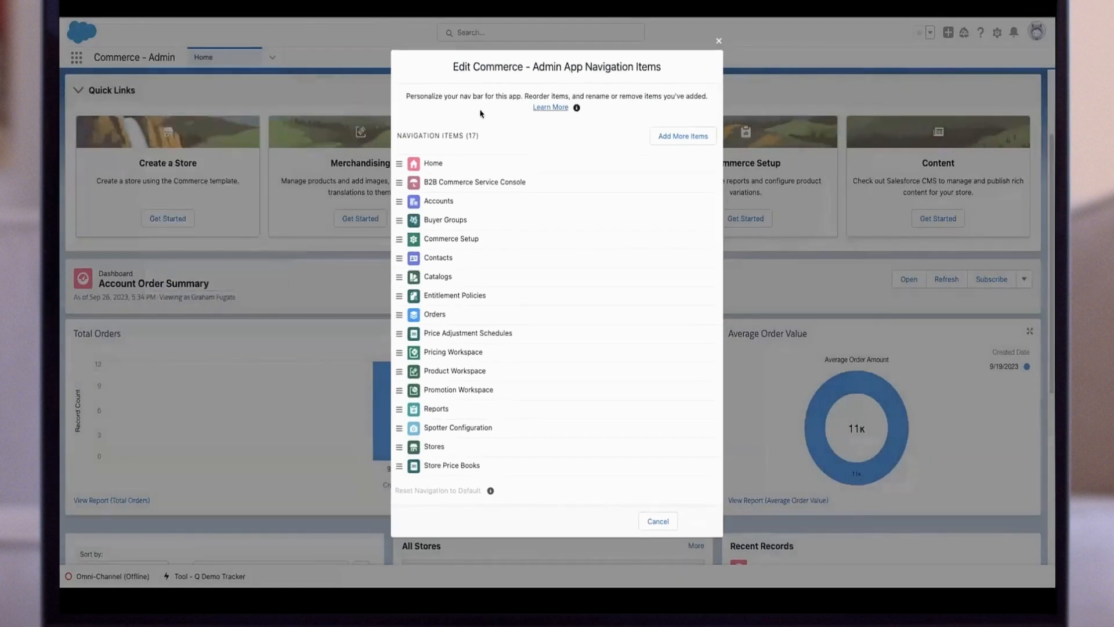
{"action": "mouse_move", "coordinate": [462, 111]}
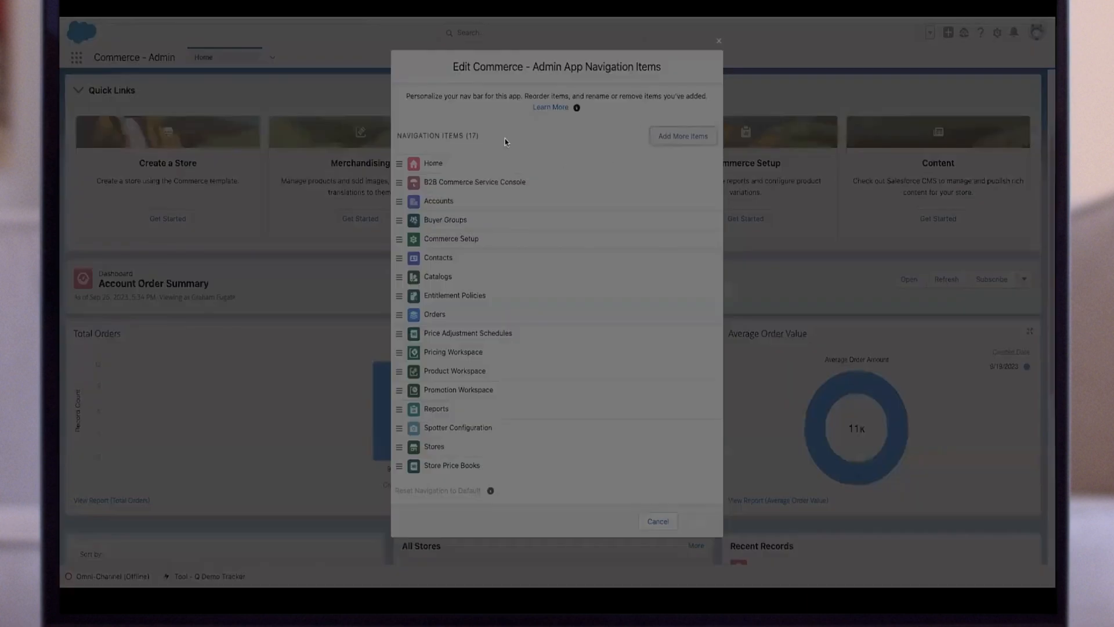
{"action": "left_click", "coordinate": [681, 136]}
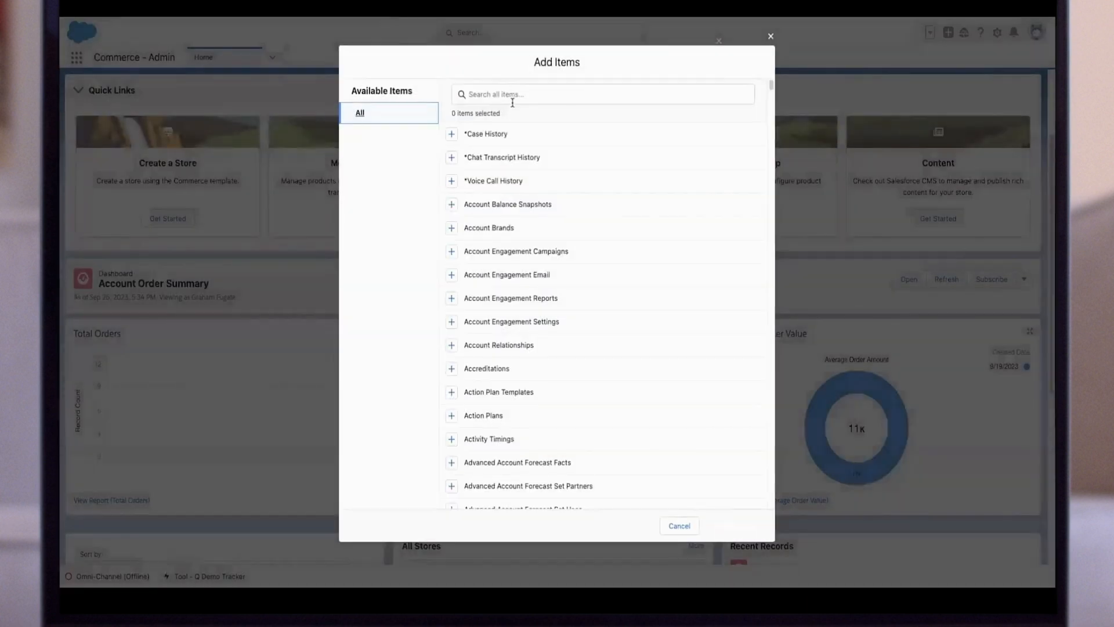
{"action": "type", "text": "p"}
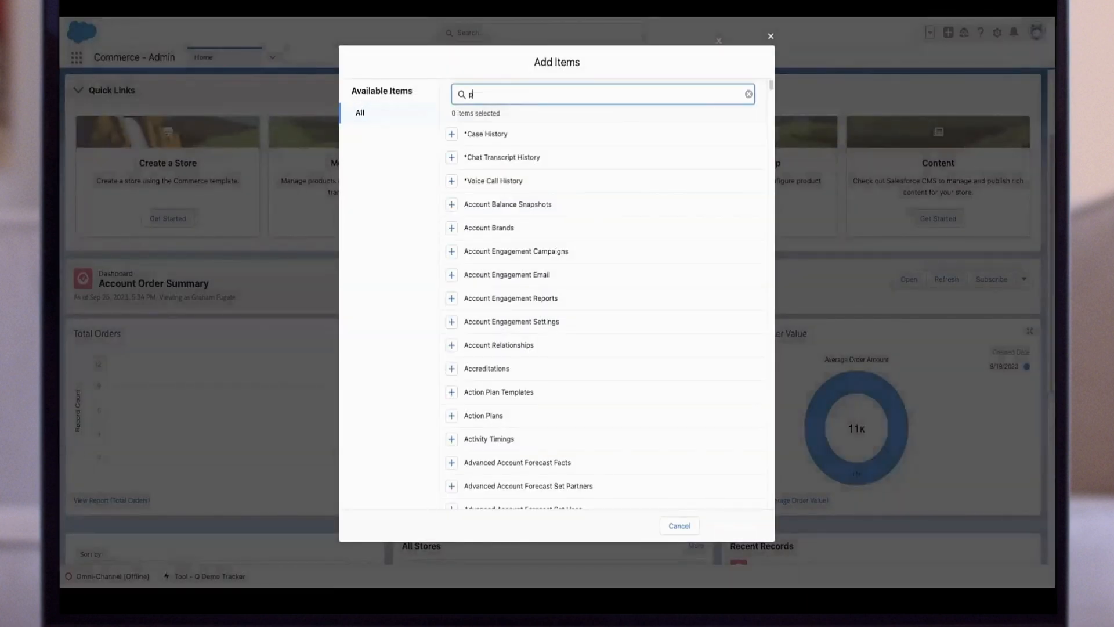
{"action": "type", "text": "rice book"}
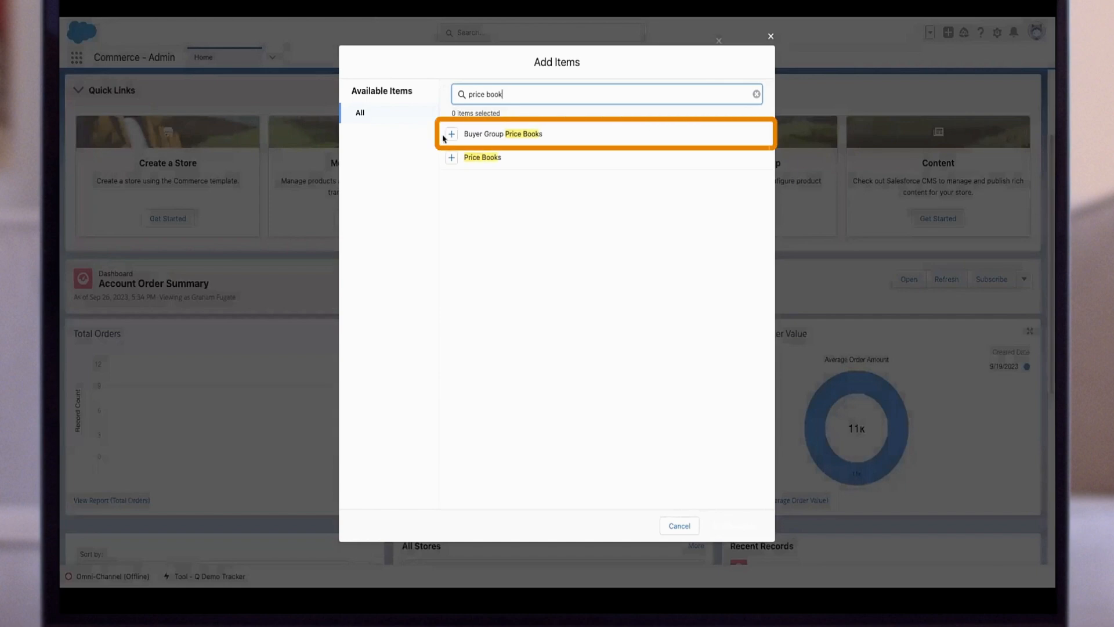
{"action": "left_click", "coordinate": [452, 133]}
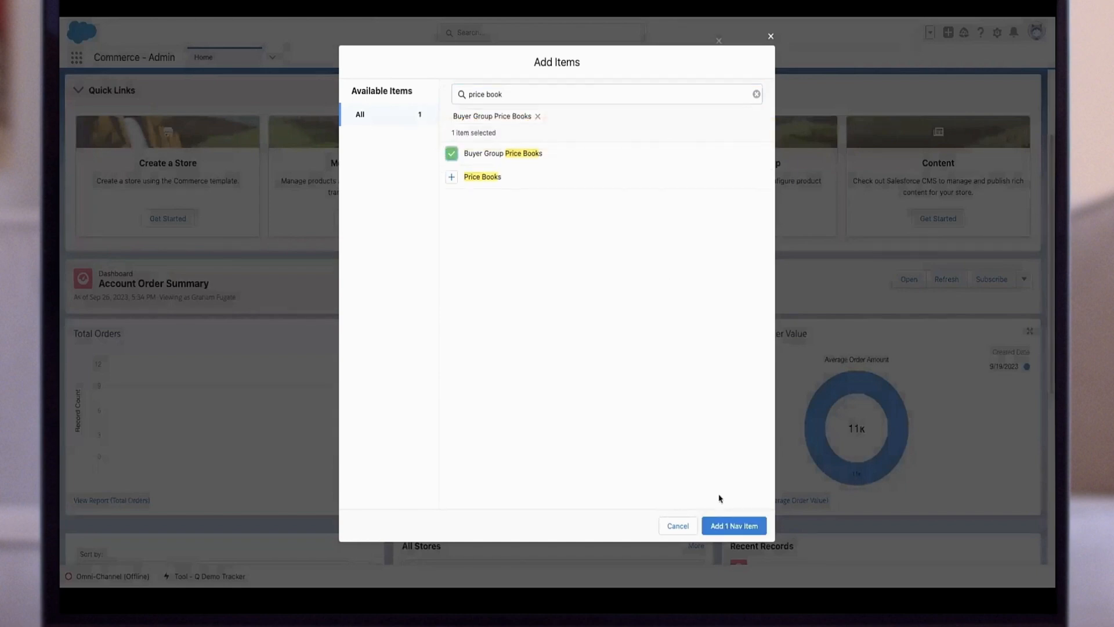
{"action": "left_click", "coordinate": [734, 525]}
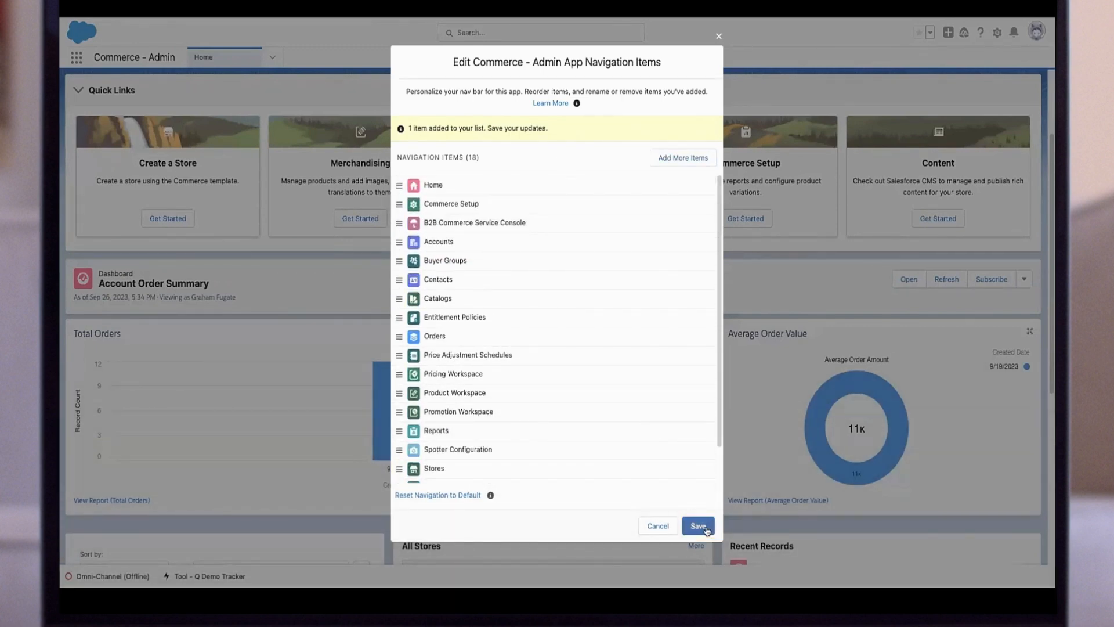
{"action": "left_click", "coordinate": [697, 526]}
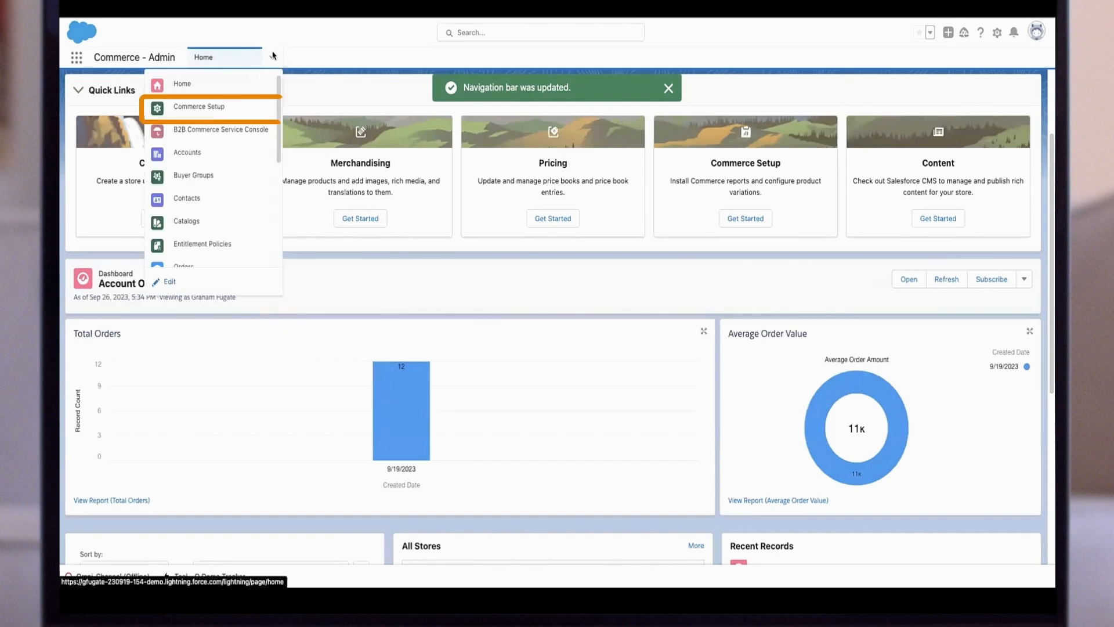
{"action": "mouse_move", "coordinate": [199, 129]}
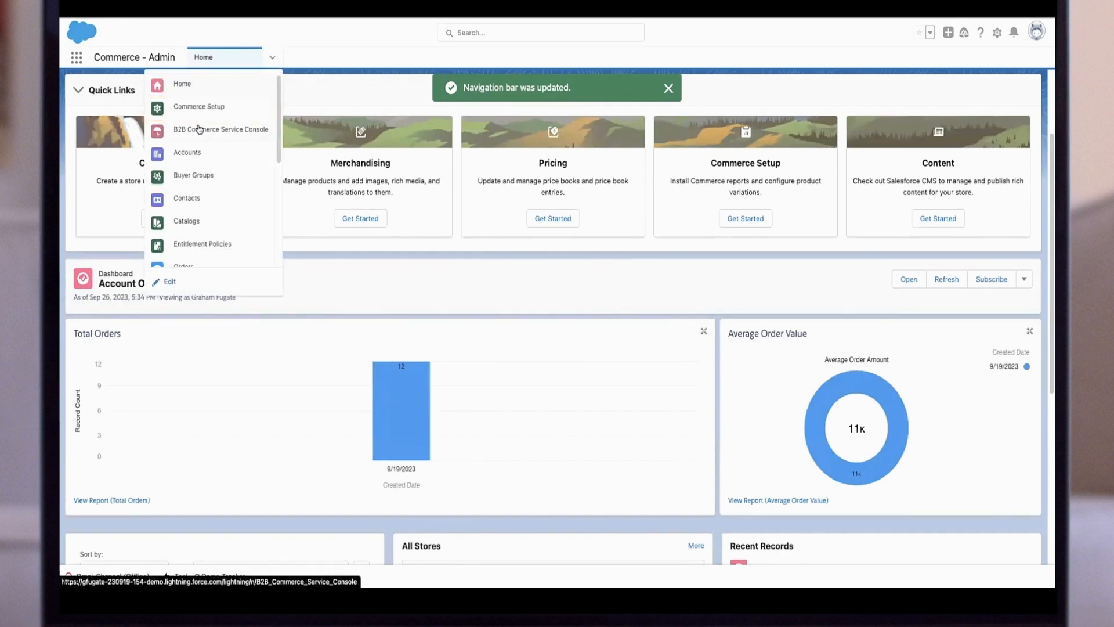
{"action": "left_click", "coordinate": [667, 88]}
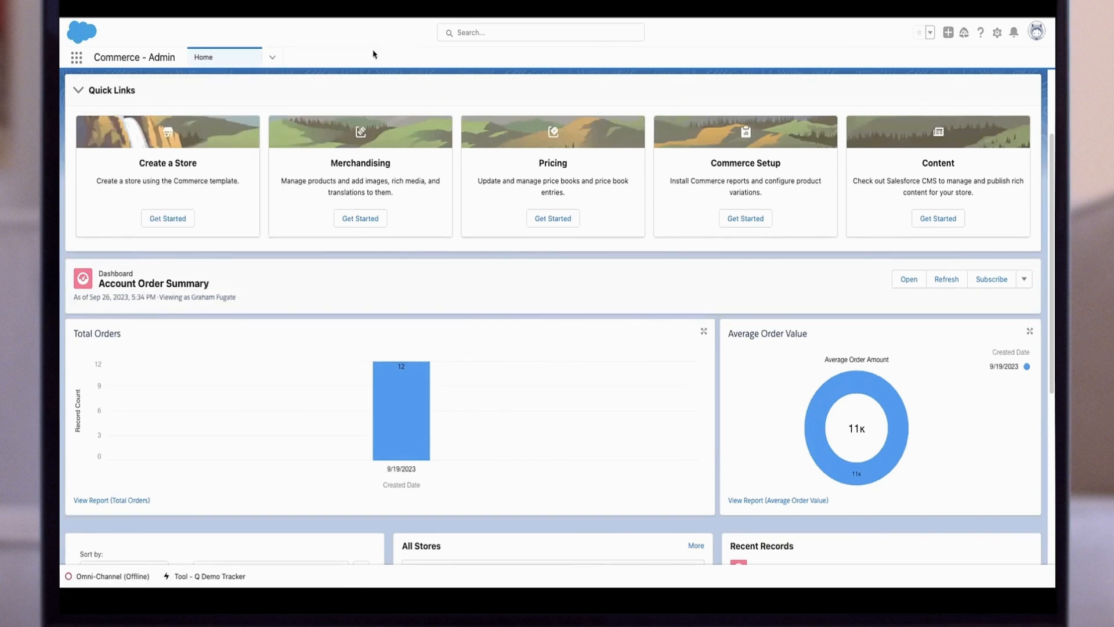
{"action": "left_click", "coordinate": [997, 33]}
{"action": "type", "text": "p"}
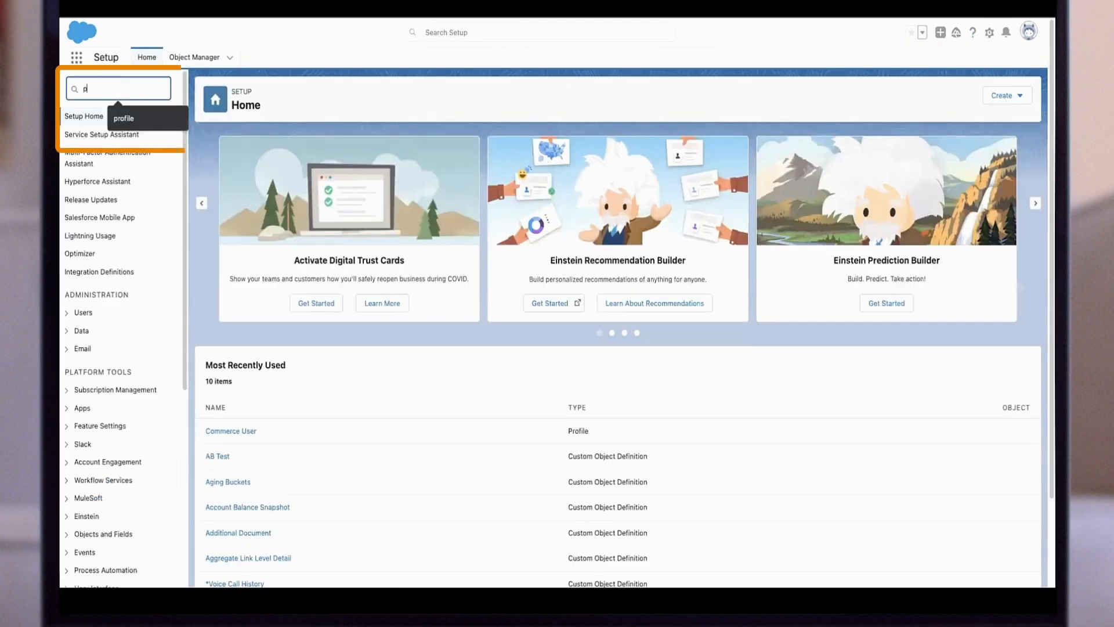
{"action": "left_click", "coordinate": [123, 118]}
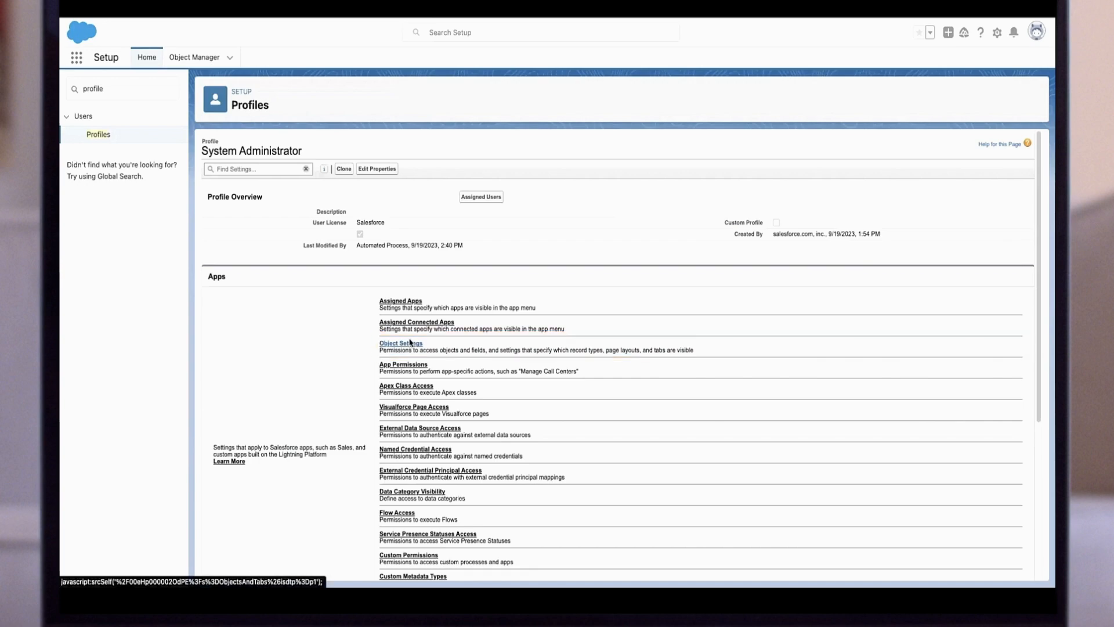
{"action": "left_click", "coordinate": [401, 343]}
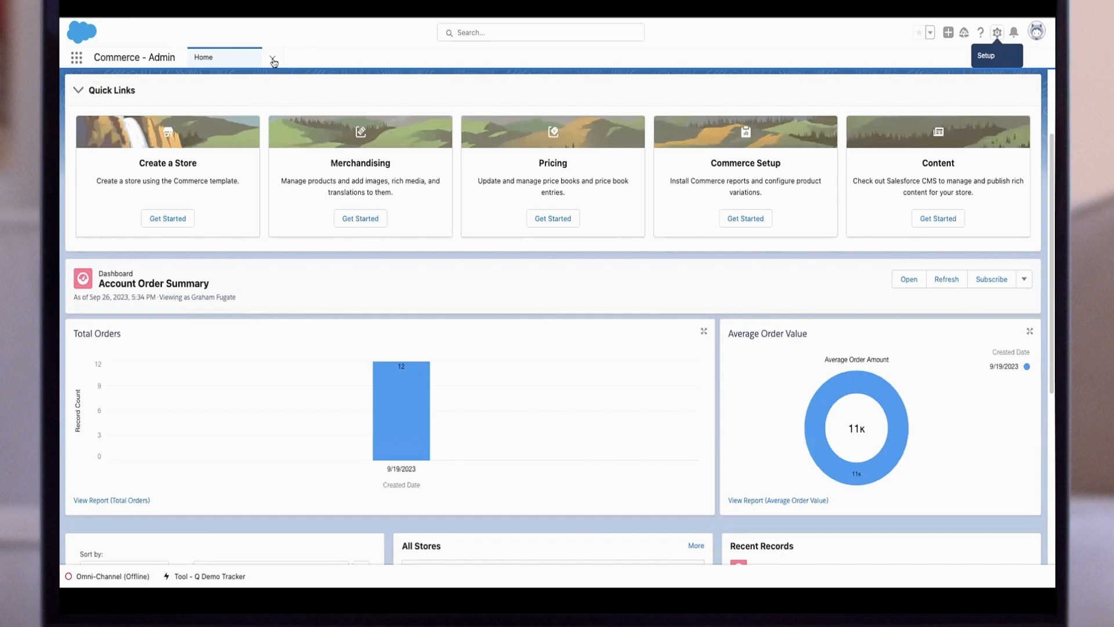
Open Commerce Setup's Commerce Reports page showing Average Order Value, Orders by Date, Total Orders installed.
{"action": "left_click", "coordinate": [272, 57]}
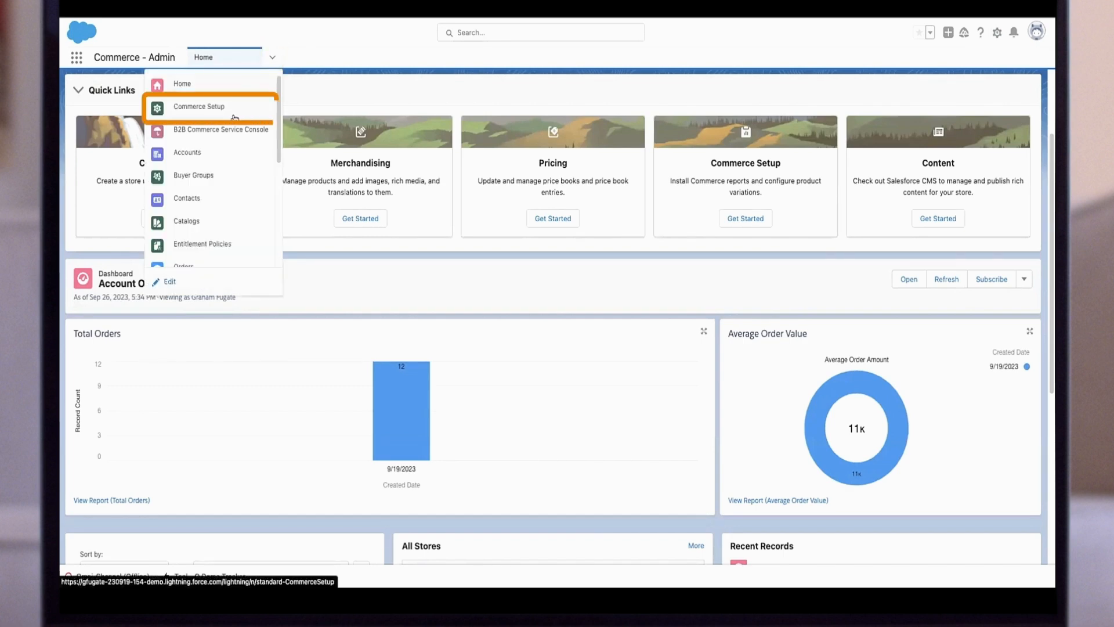
{"action": "left_click", "coordinate": [199, 105]}
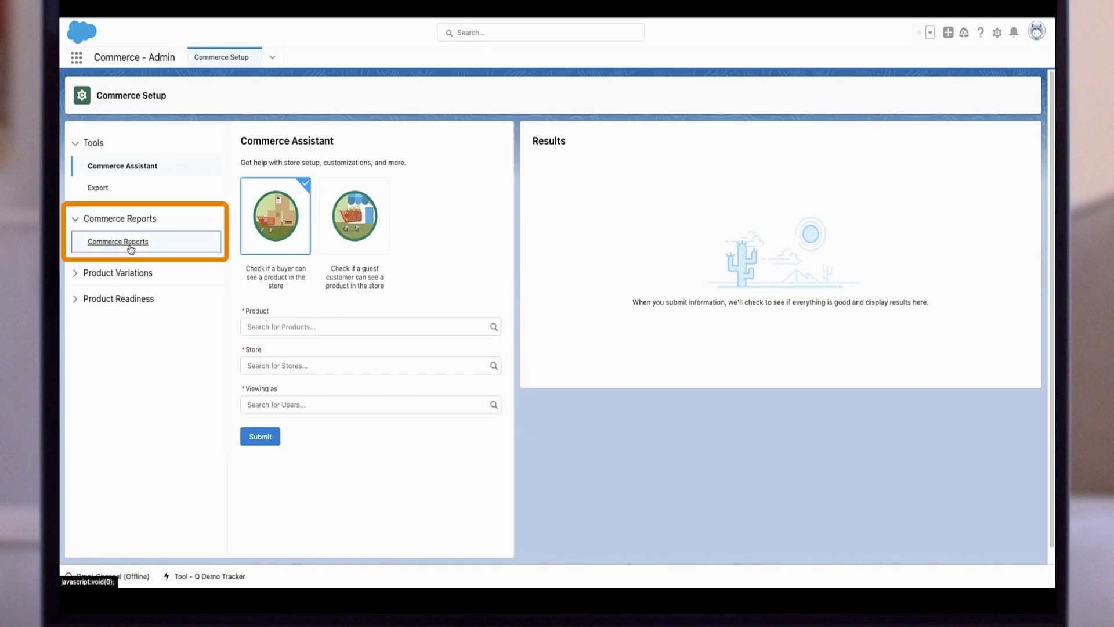
{"action": "left_click", "coordinate": [117, 241]}
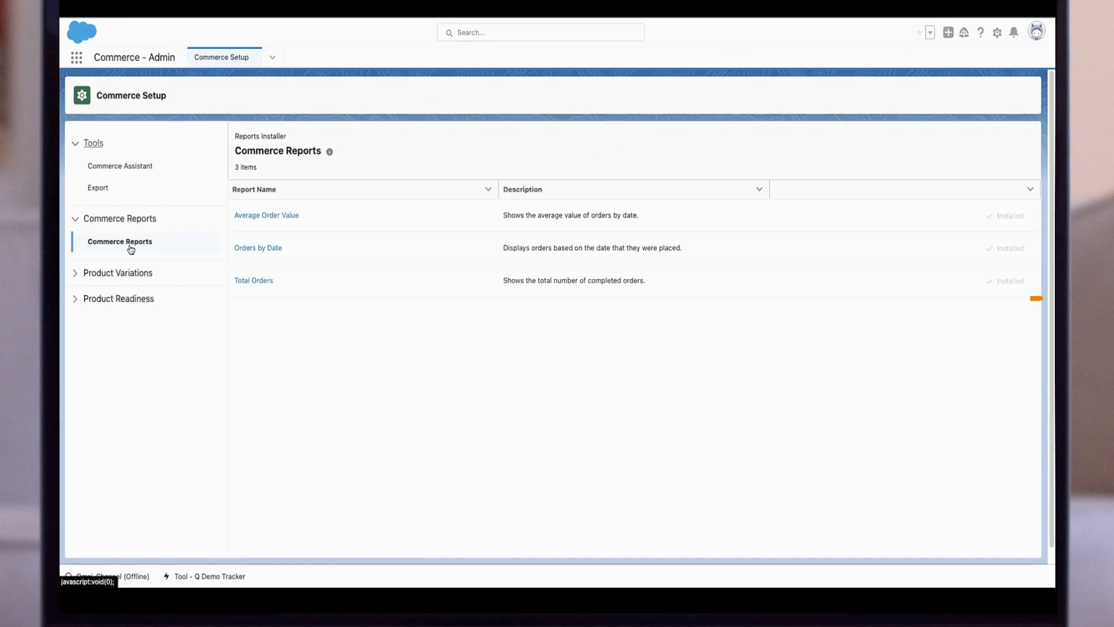